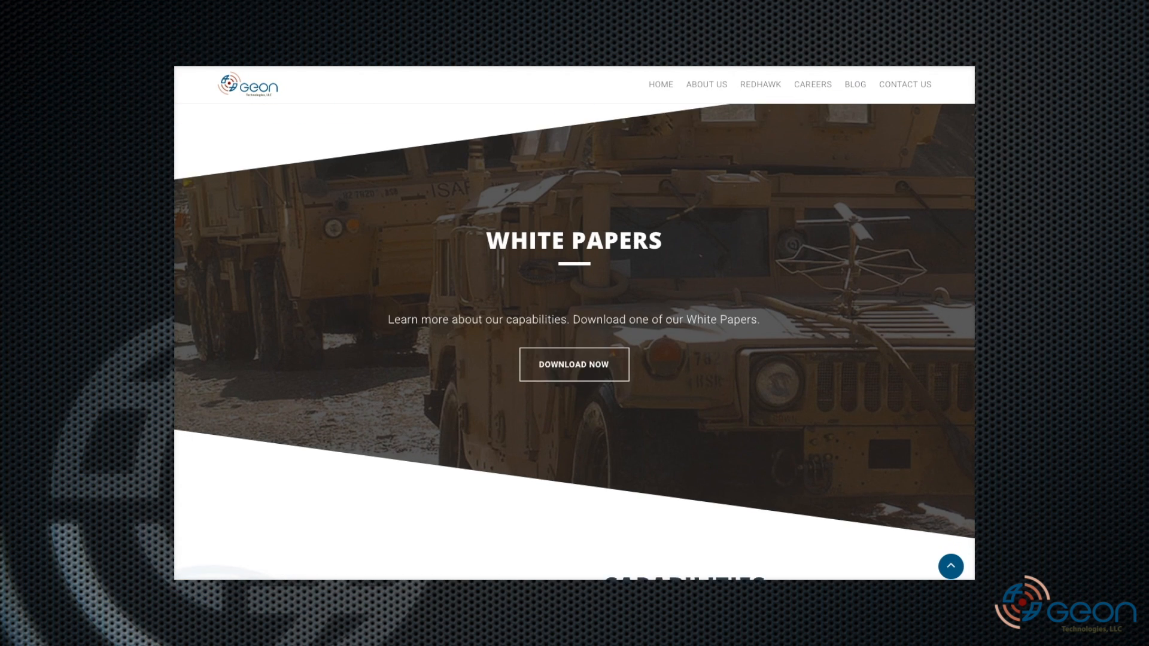
# Open the Geon Technologies blog and scroll to the REST-Python and Docker-Based Testing post
pyautogui.click(854, 84)
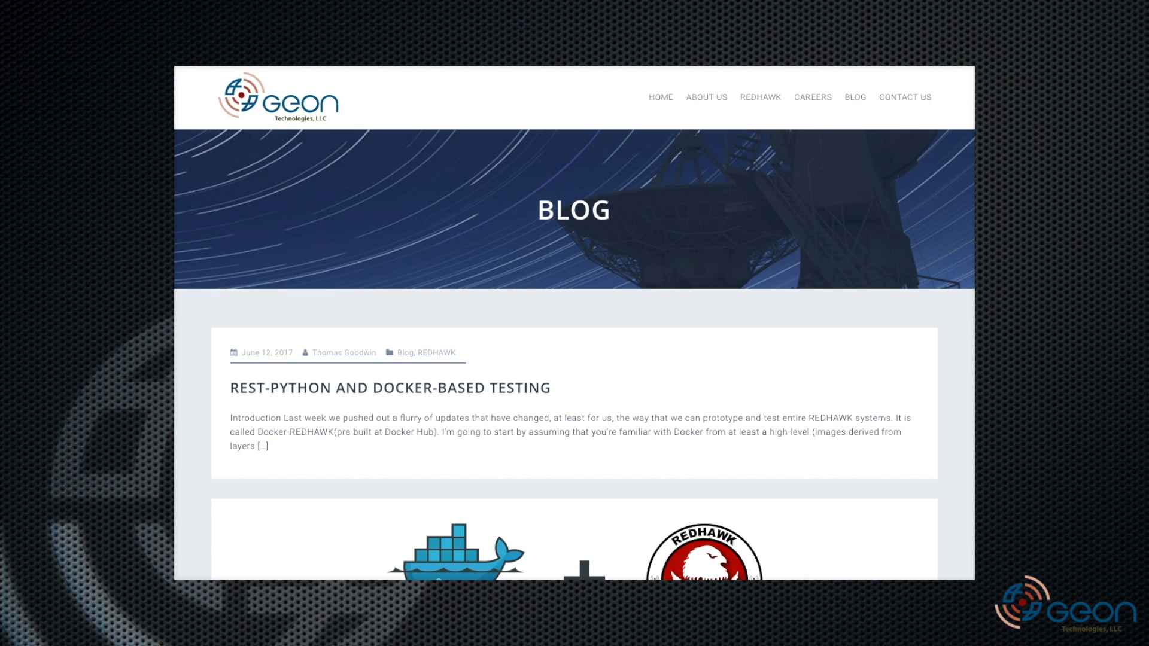
pyautogui.scroll(-3)
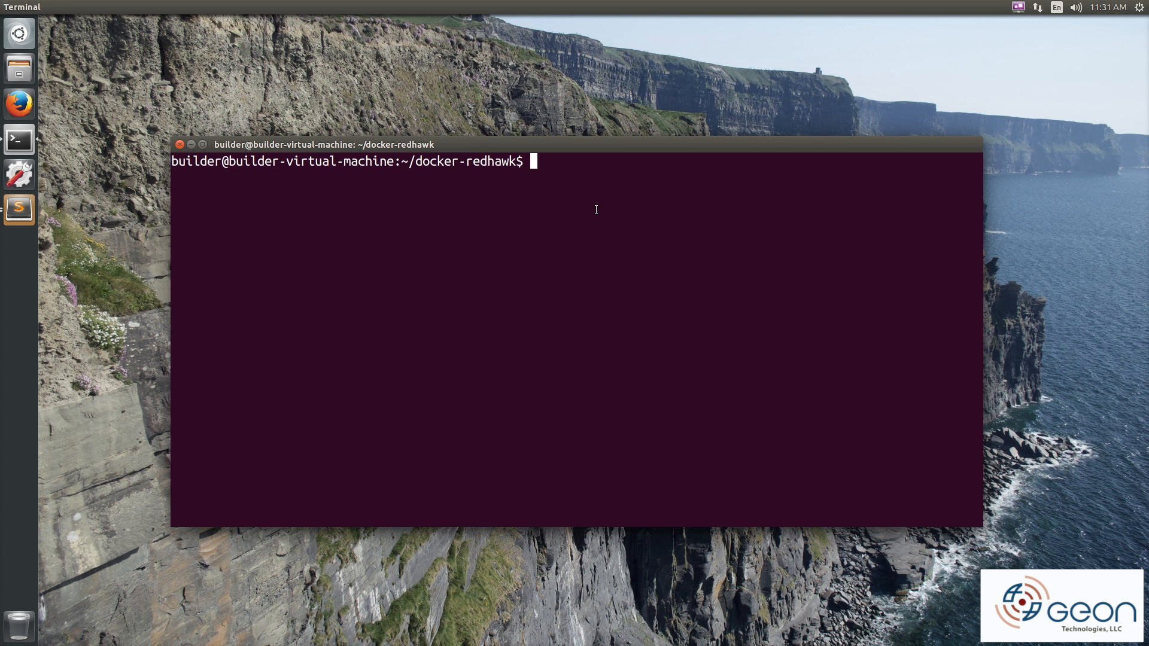
# List Docker images, run 'make all_pulled', then list the docker-redhawk folder with ls
pyautogui.write('docker images')
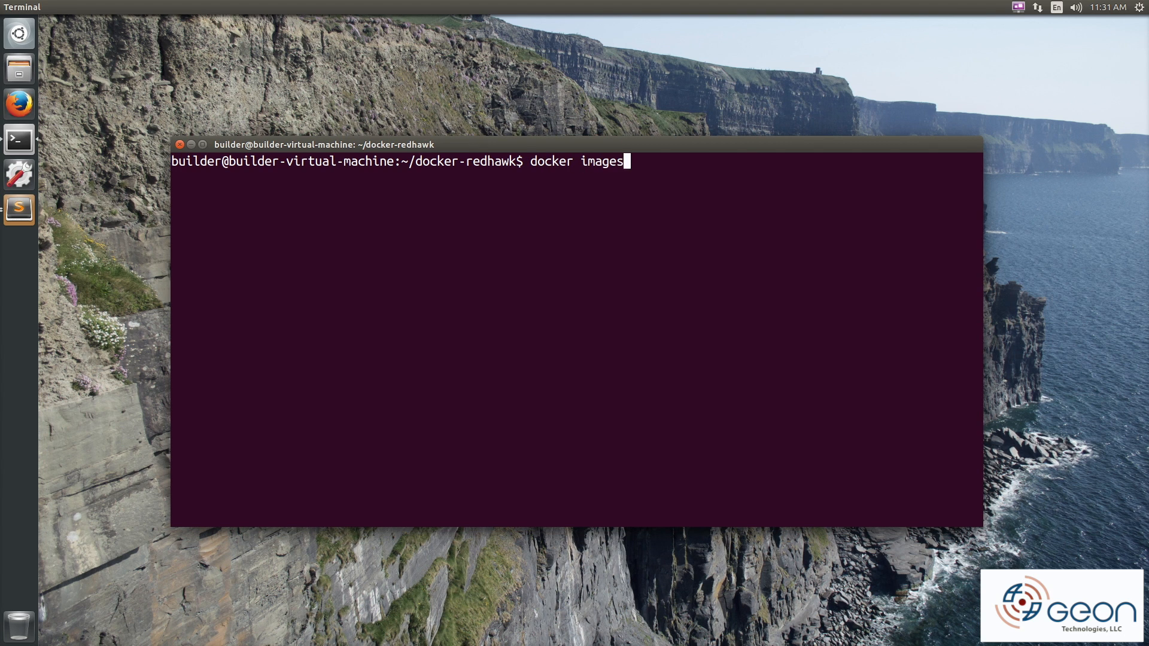
pyautogui.write('make al')
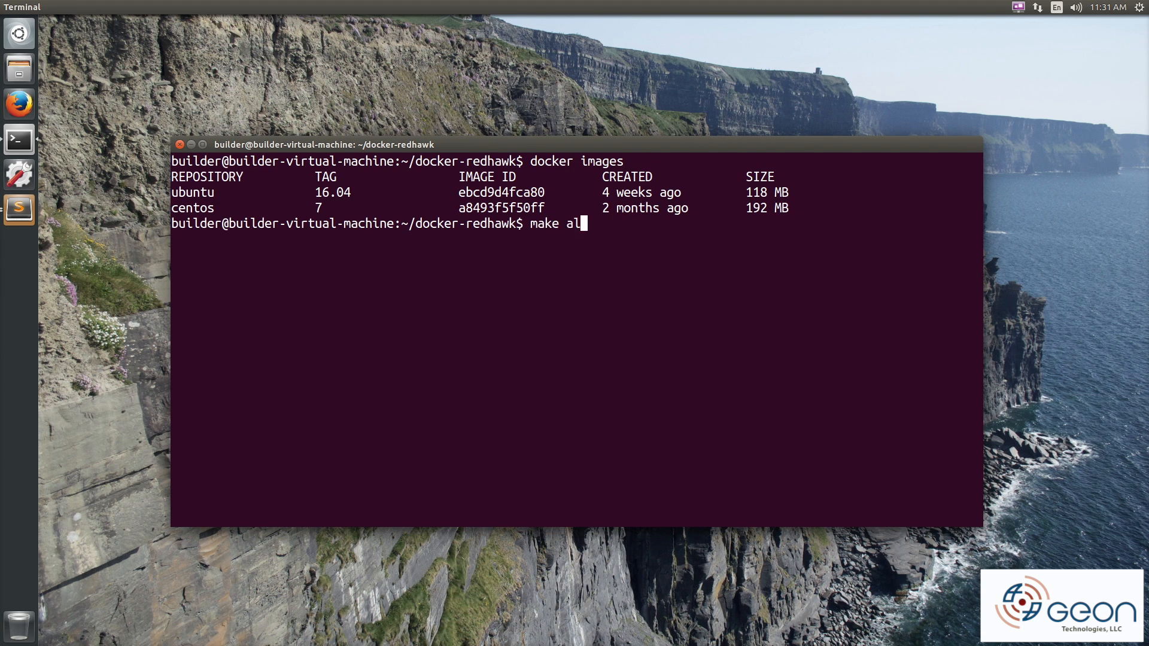
pyautogui.write('l_pulled')
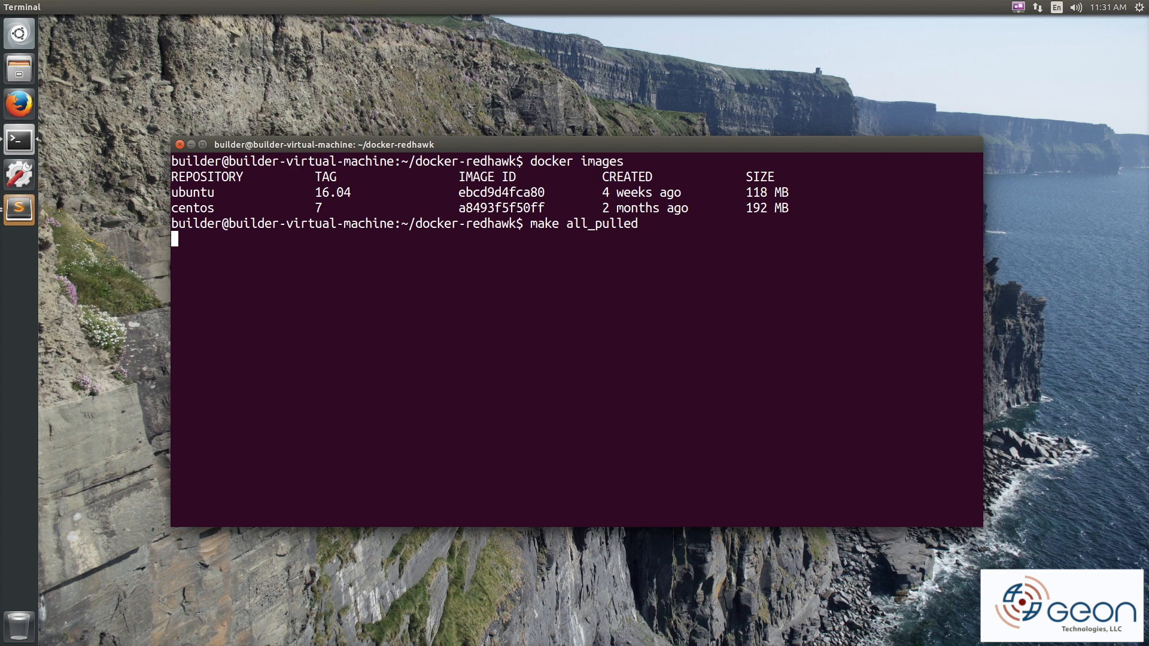
pyautogui.write('ls')
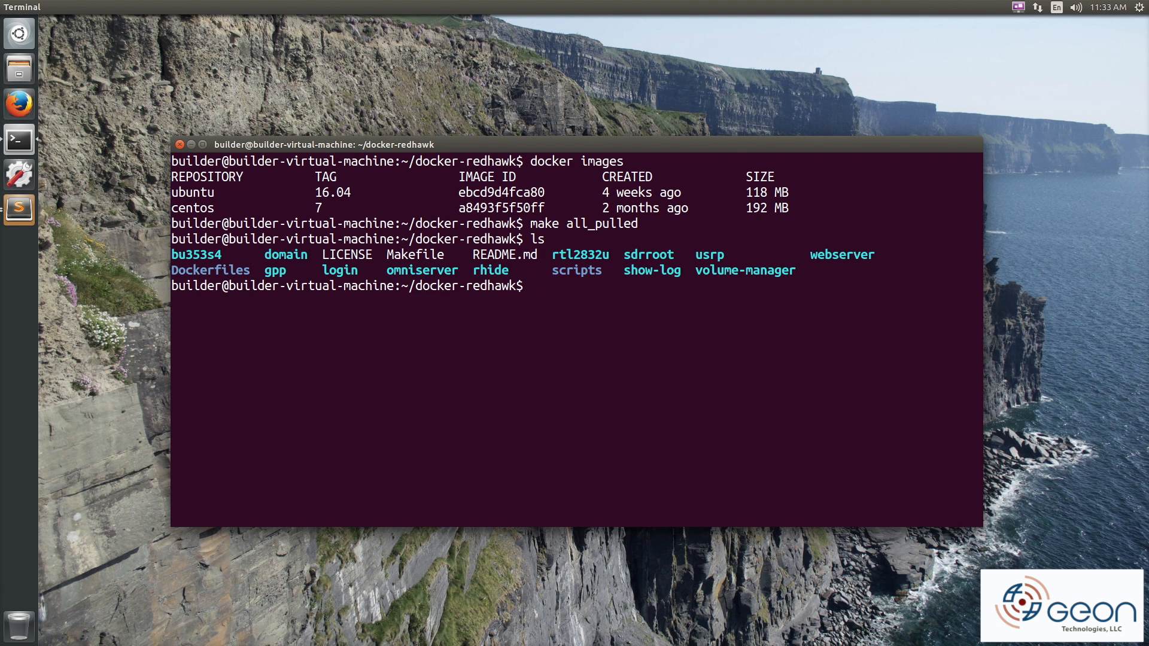
# Check the geontech images, start omniserver, and start the domain with '--sdrroot MyRoot'
pyautogui.write('docker images')
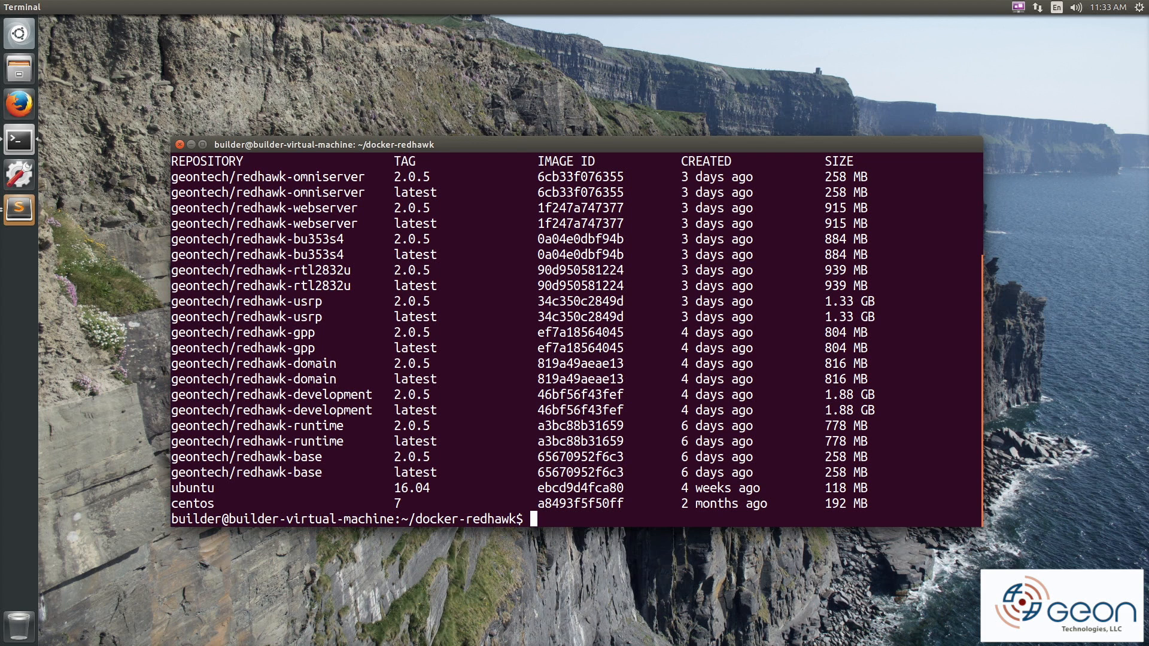
pyautogui.write('./omniserver start')
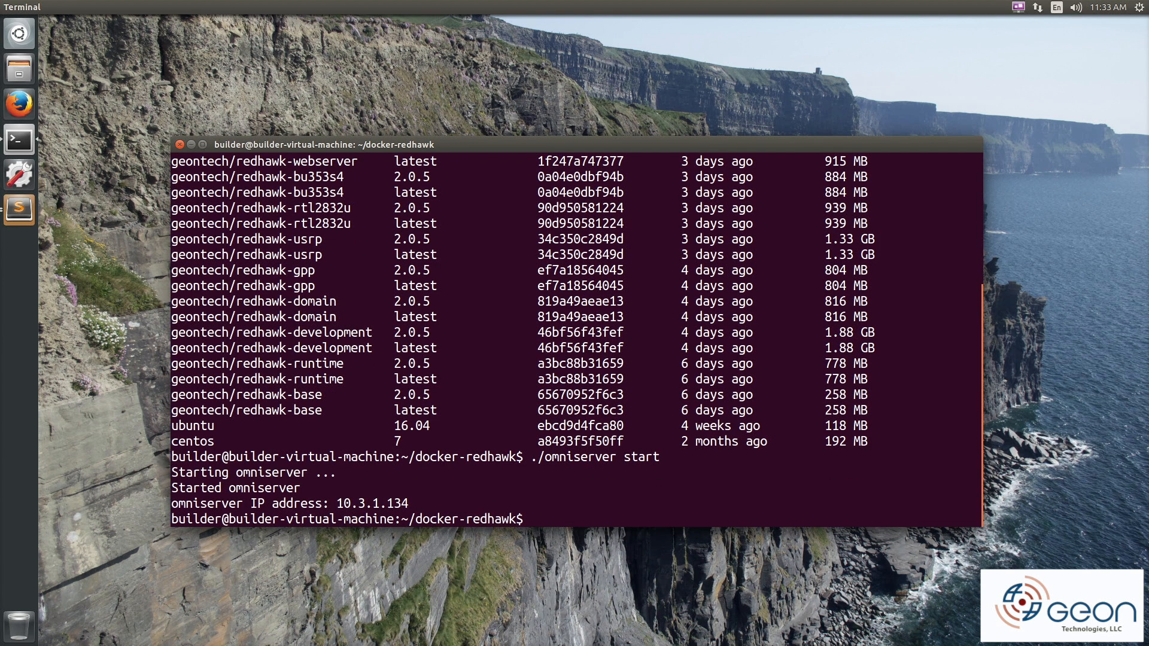
pyautogui.write('./')
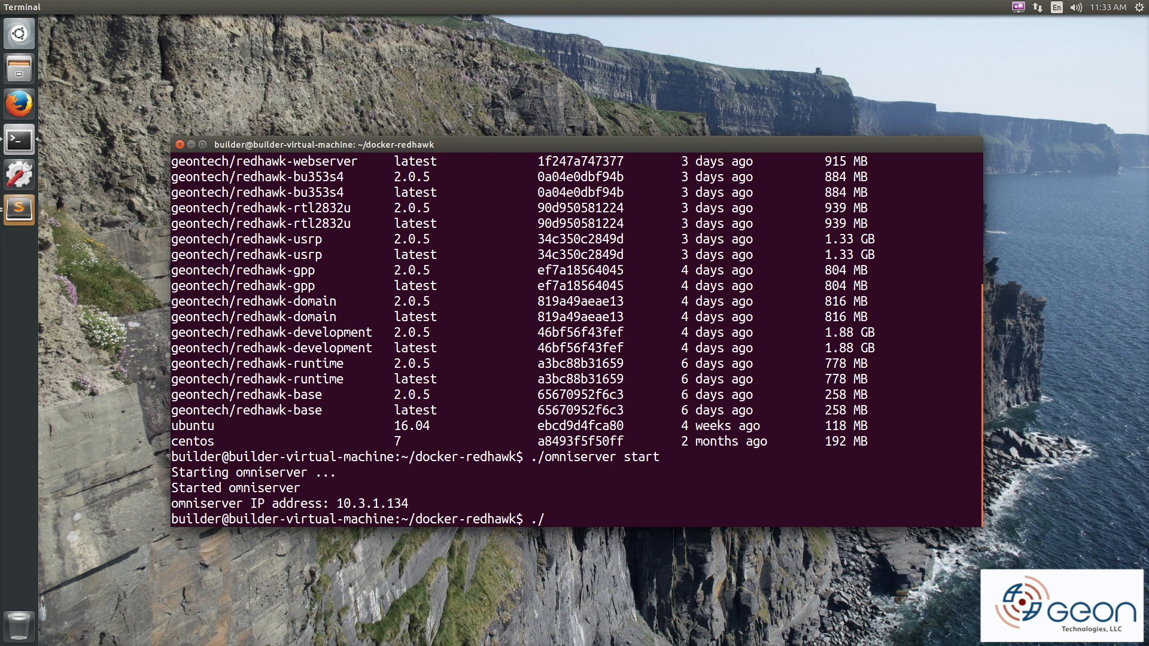
pyautogui.write('domain start')
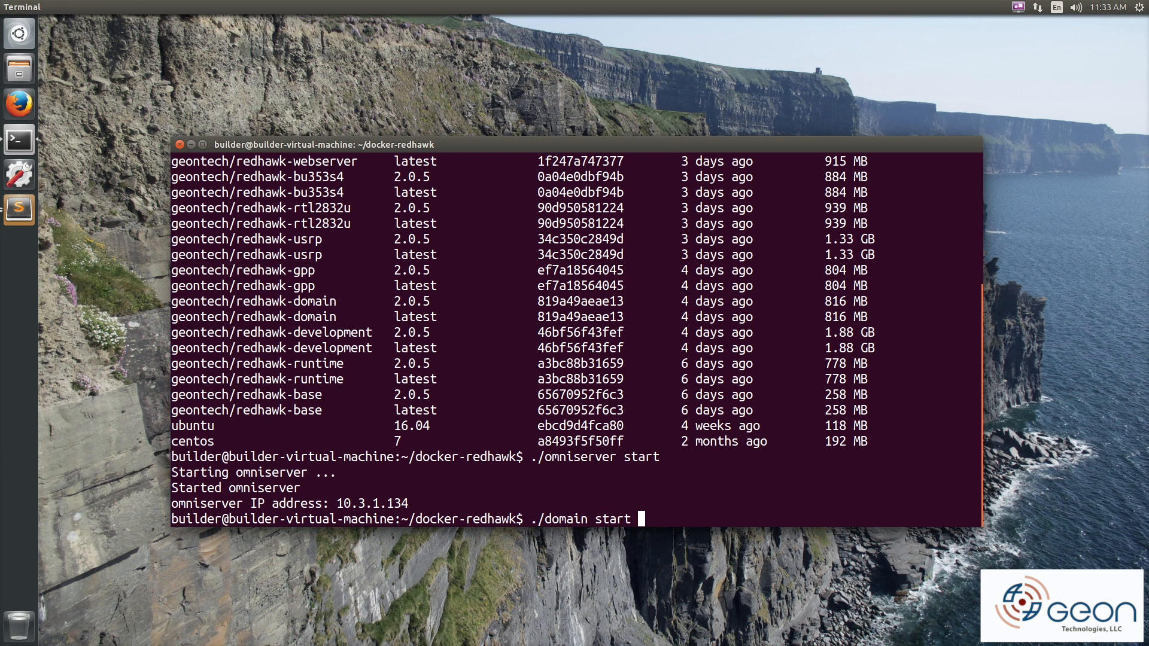
pyautogui.write('--sdrroot MyR')
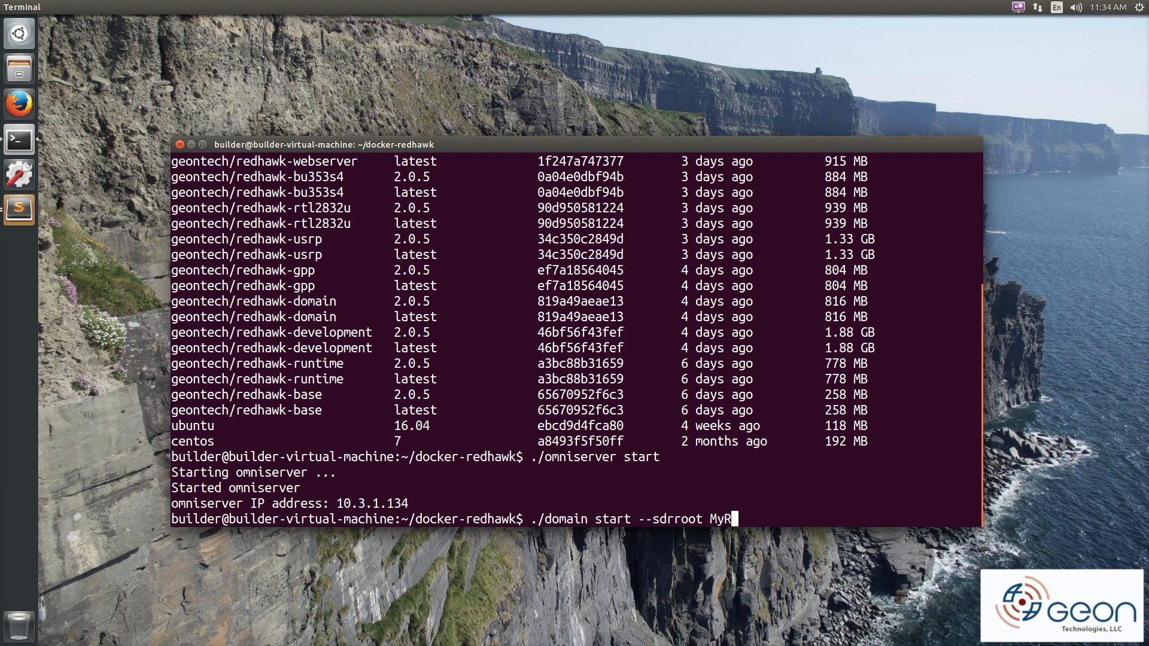
pyautogui.write('oot')
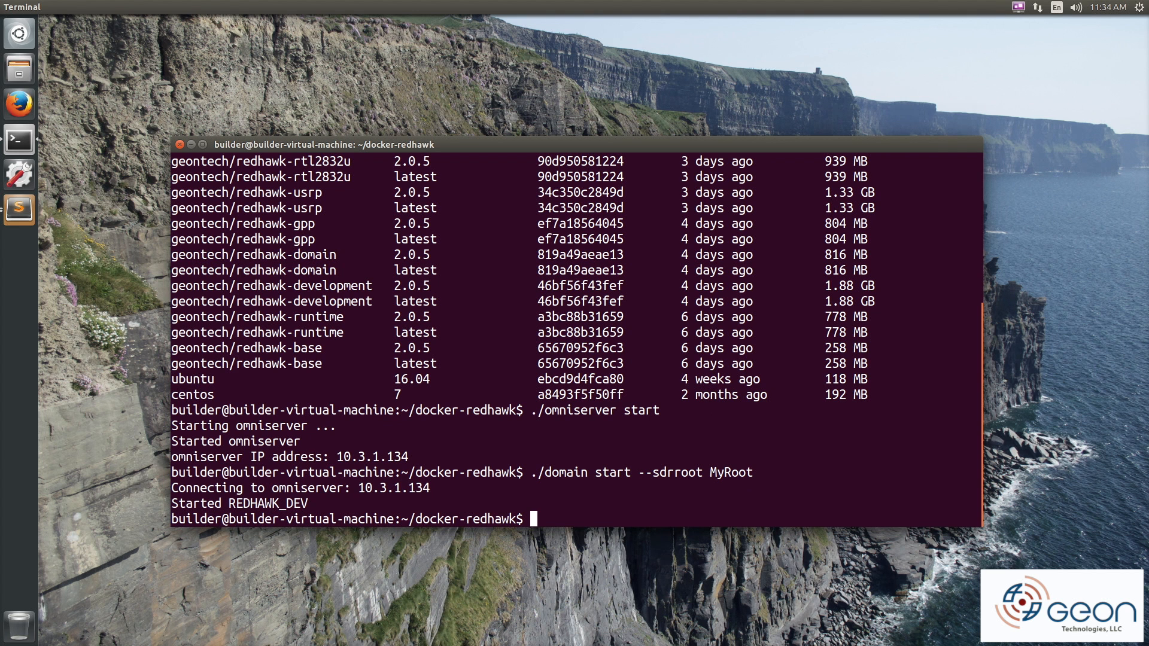
# Run ./domain and ./show-log REDHAWK_DEV, then stop the log with Ctrl+C after READY
pyautogui.write('./domain')
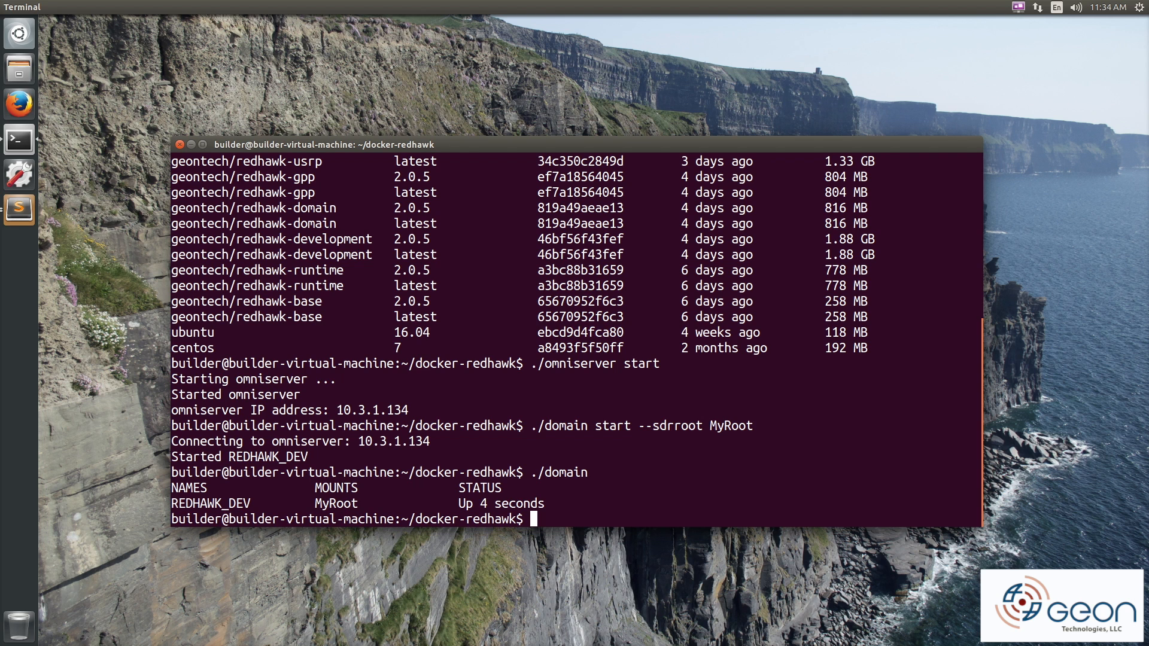
pyautogui.write('/')
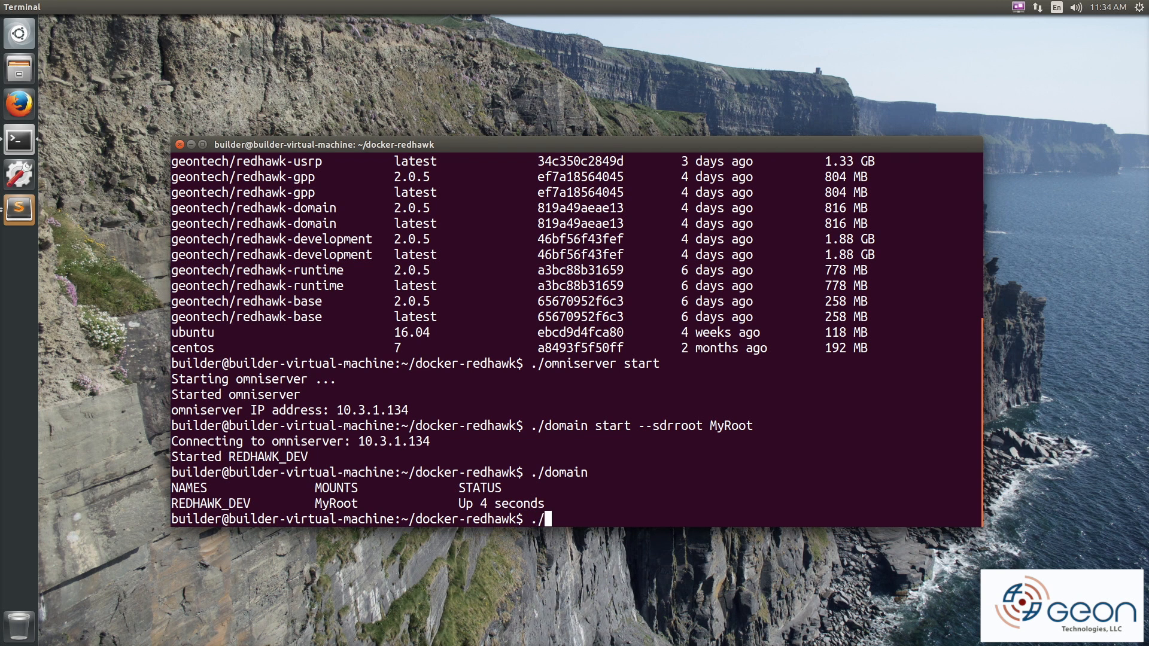
pyautogui.write('show-log M')
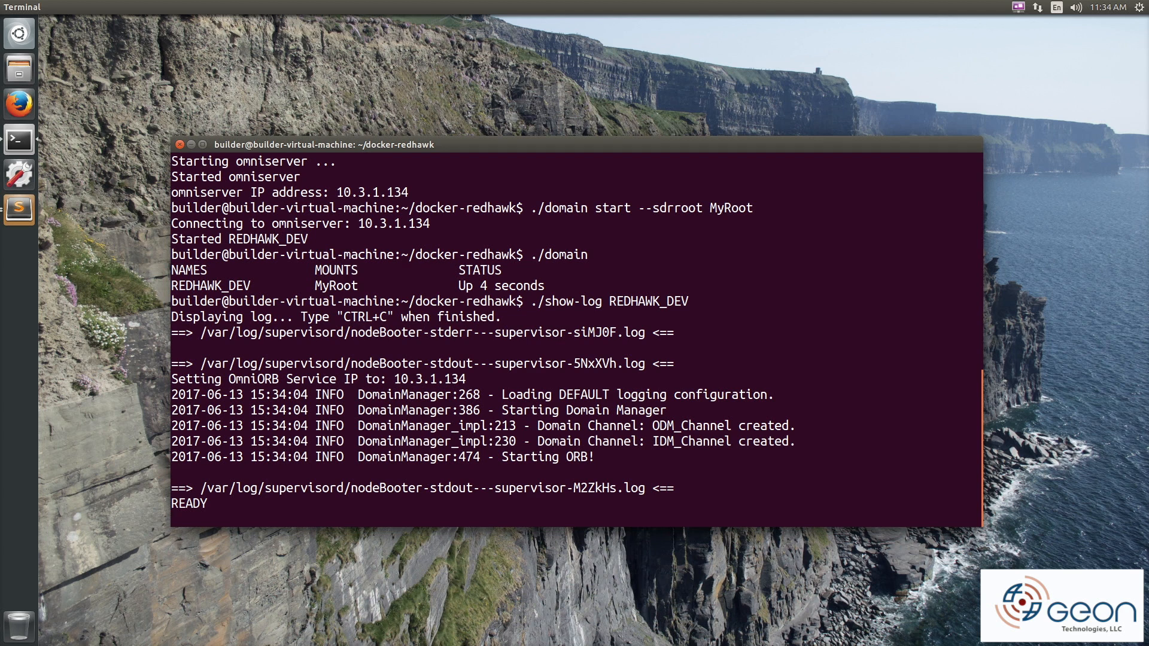
pyautogui.press('ctrl+c')
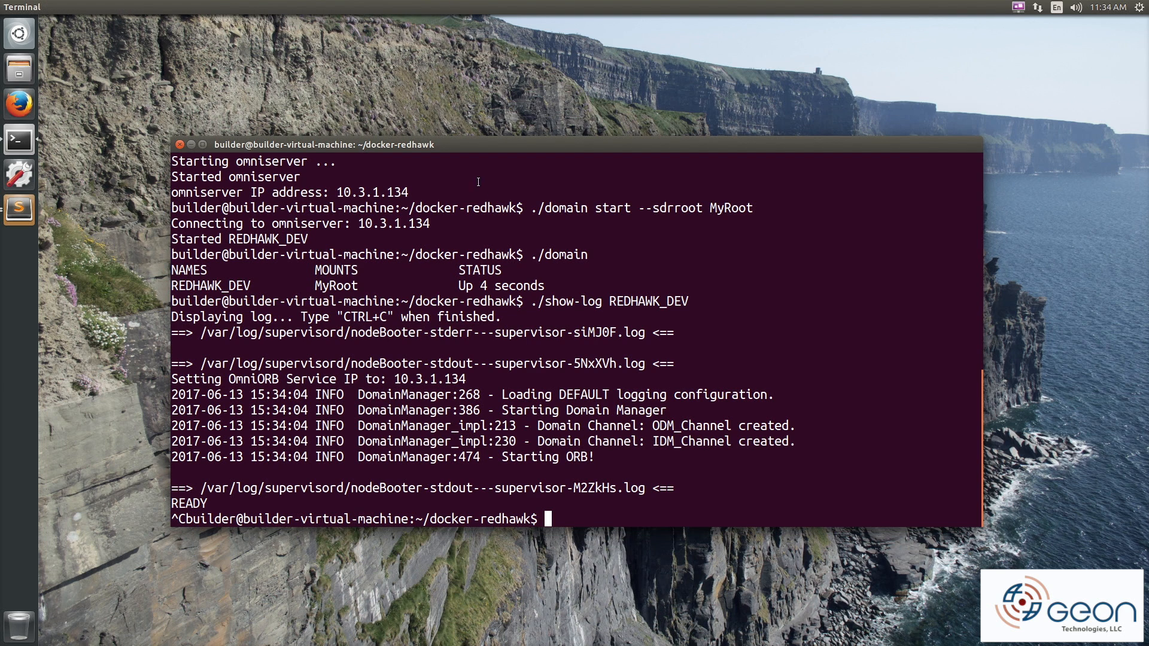
pyautogui.moveTo(500, 196)
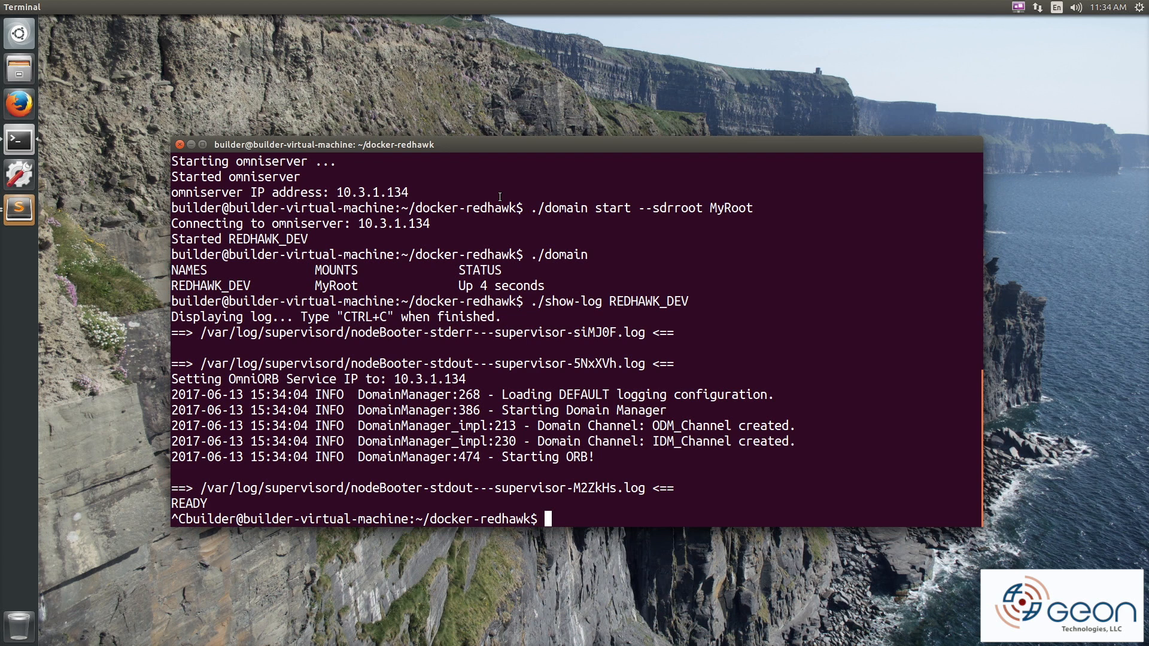
# Run a privileged geontech/redhawk-usrp container with /dev/bus/usb mounted, executing uhd_find_devices && uhd_usrp_probe
pyautogui.write('docker run --rm')
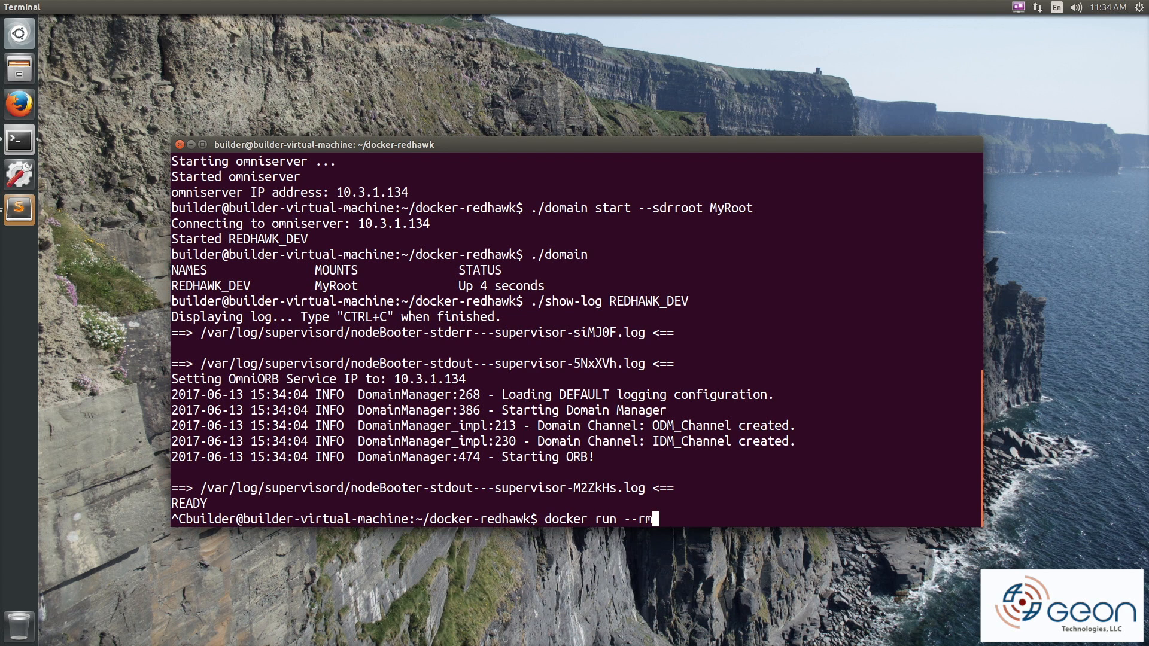
pyautogui.write('-it')
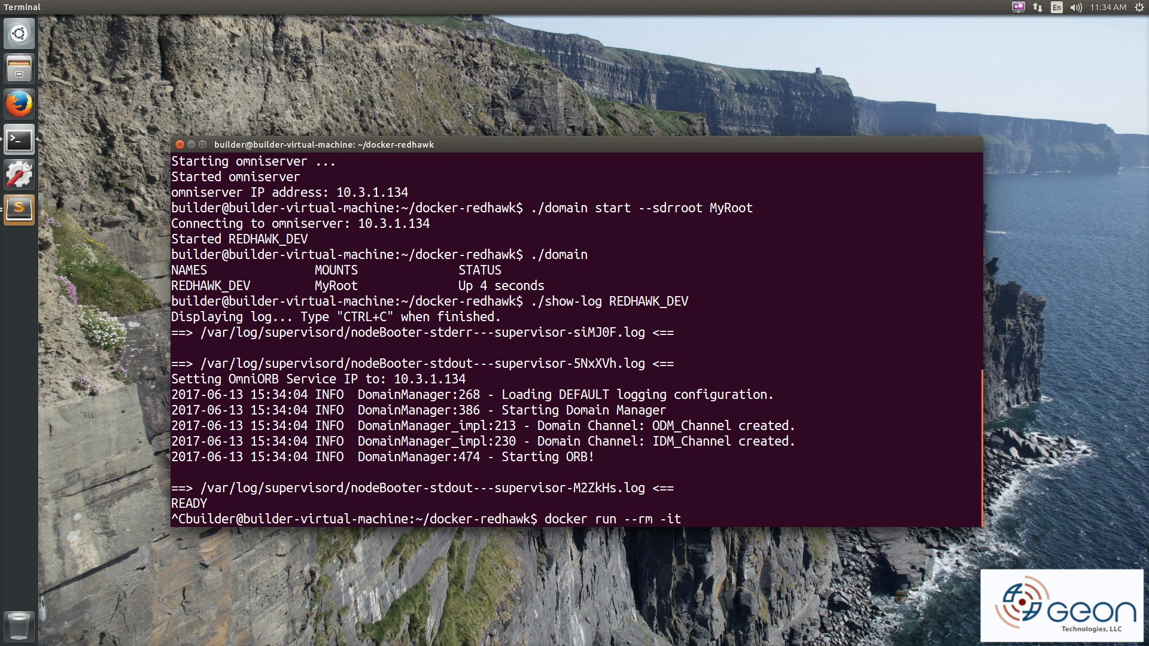
pyautogui.write('-v /dev/bus/u')
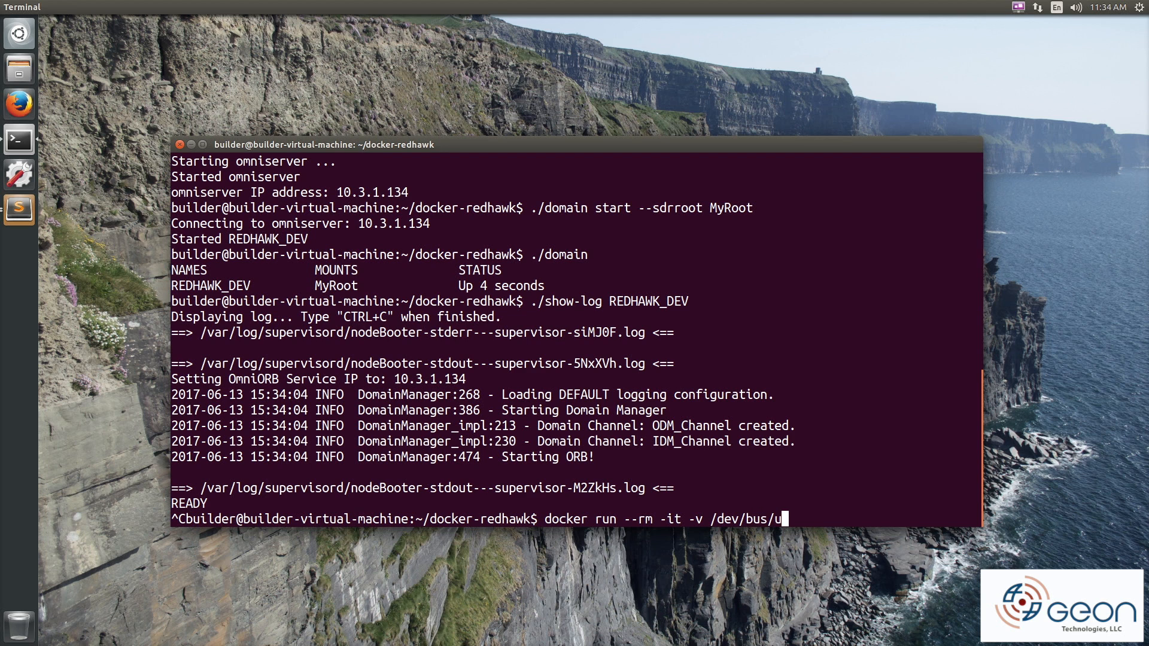
pyautogui.write('sb:/dev/bus/usb')
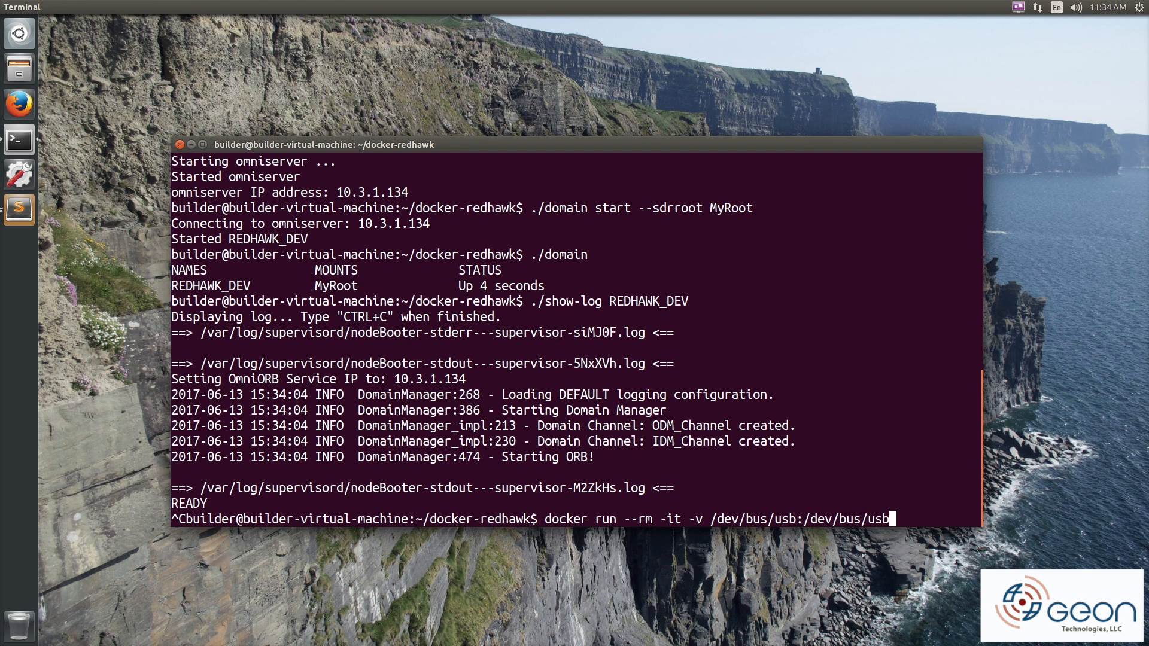
pyautogui.write('--privileged eontech/redhawk')
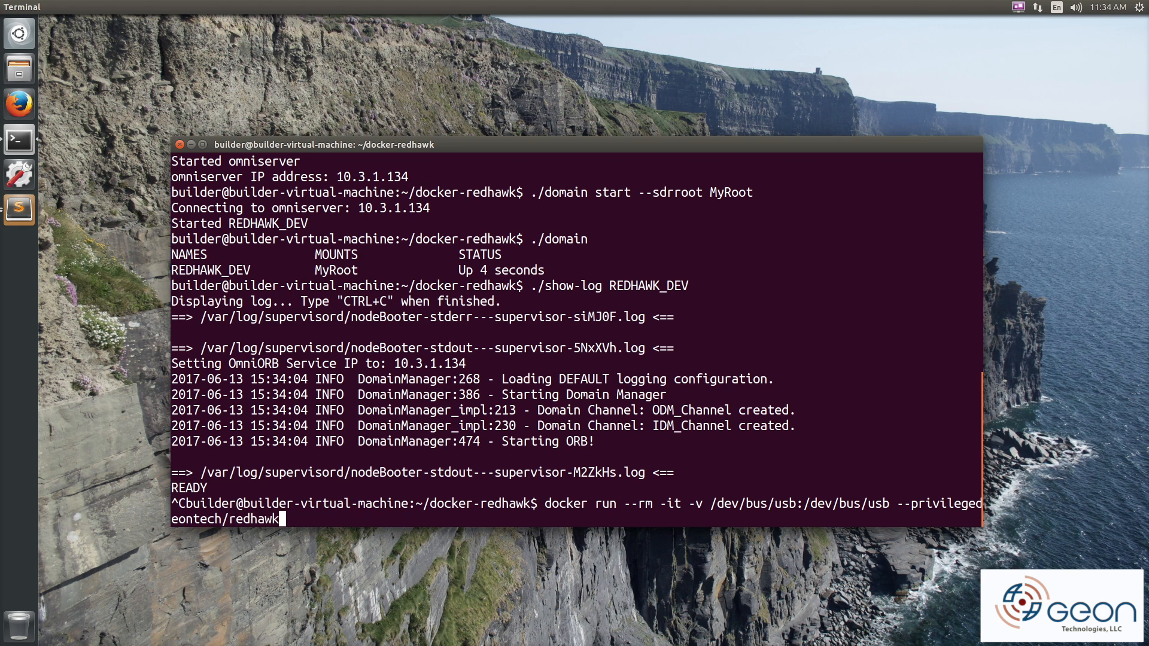
pyautogui.write('-usrp bash -lc')
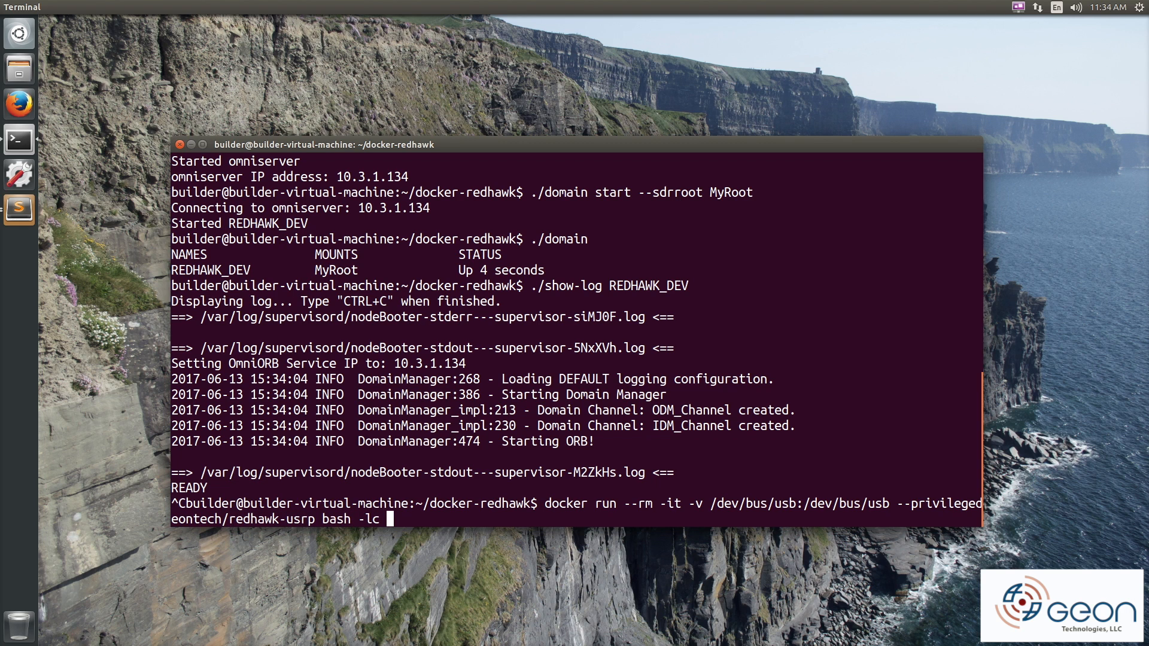
pyautogui.write('"uhd_find_devices')
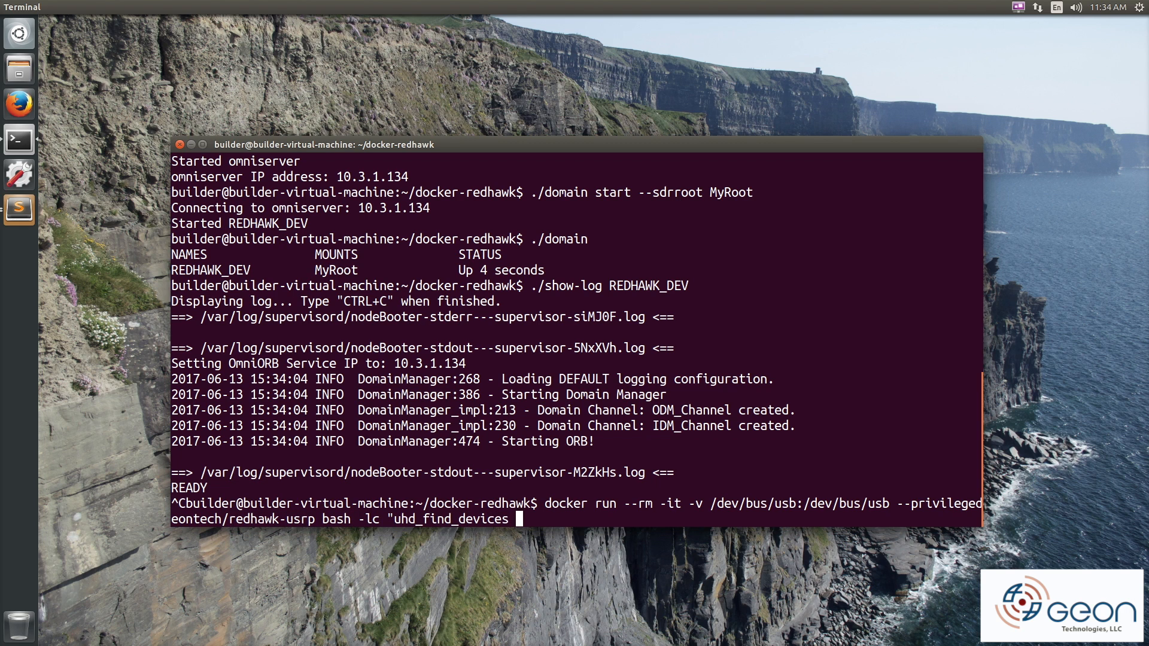
pyautogui.write('&& uhd_usrp_pro')
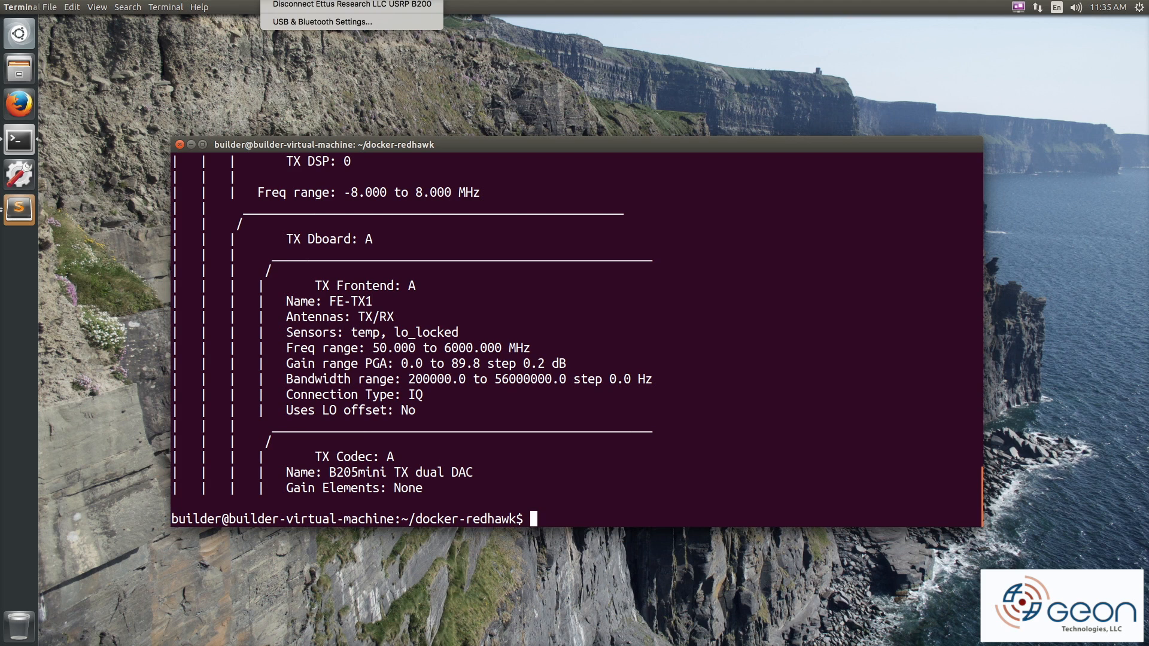
# Start USRP device MyB205 as type b200, then launch rhide with sdrroot MyRoot
pyautogui.click(519, 385)
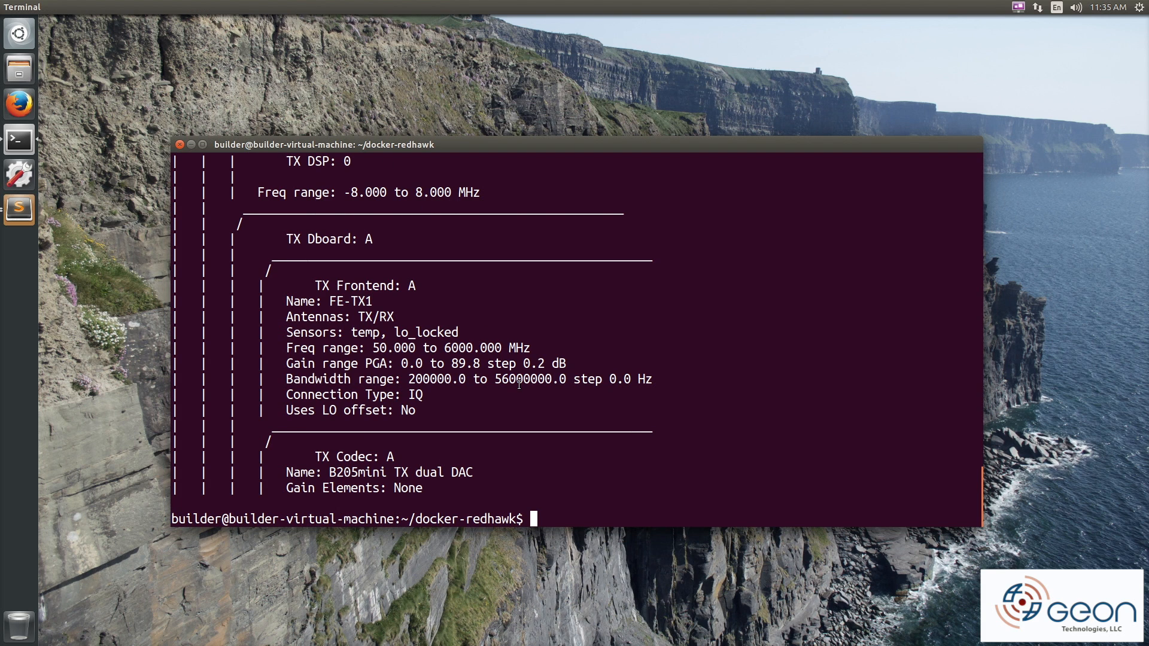
pyautogui.write('./')
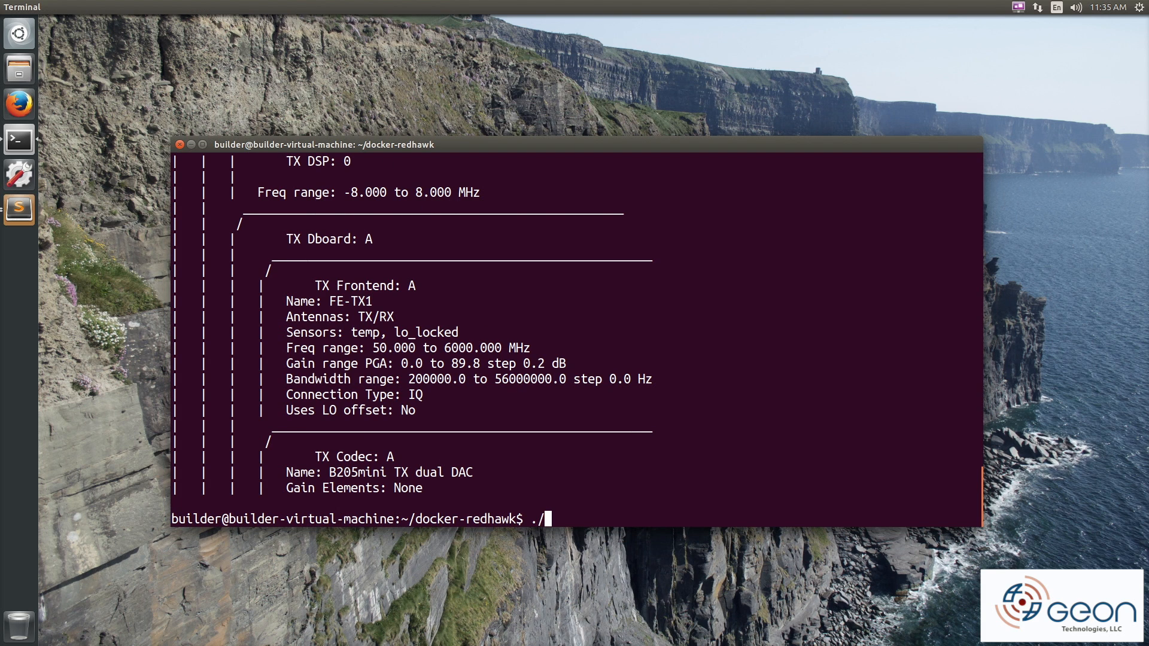
pyautogui.write('usrp start MyB')
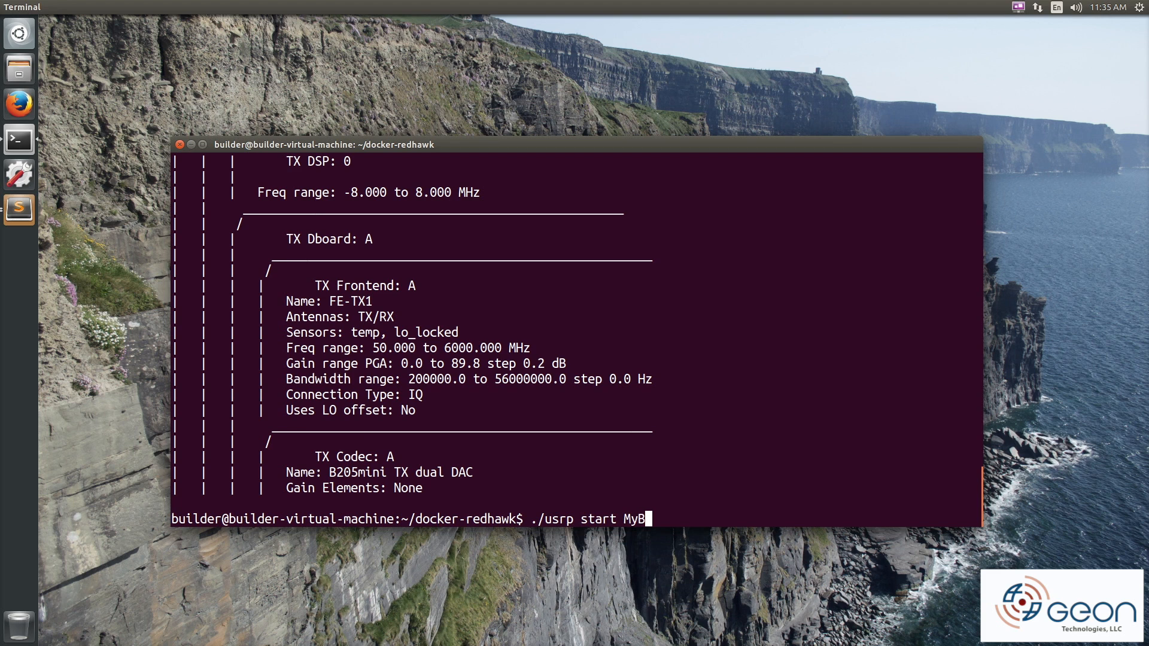
pyautogui.write('205 --usrp')
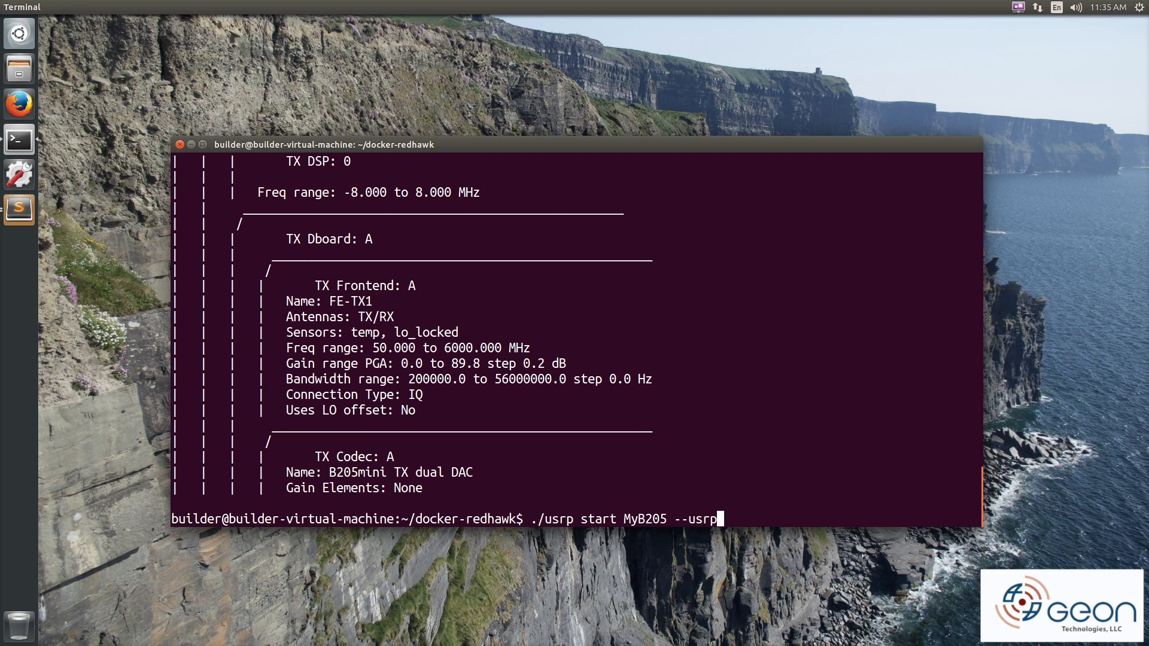
pyautogui.write('type b200')
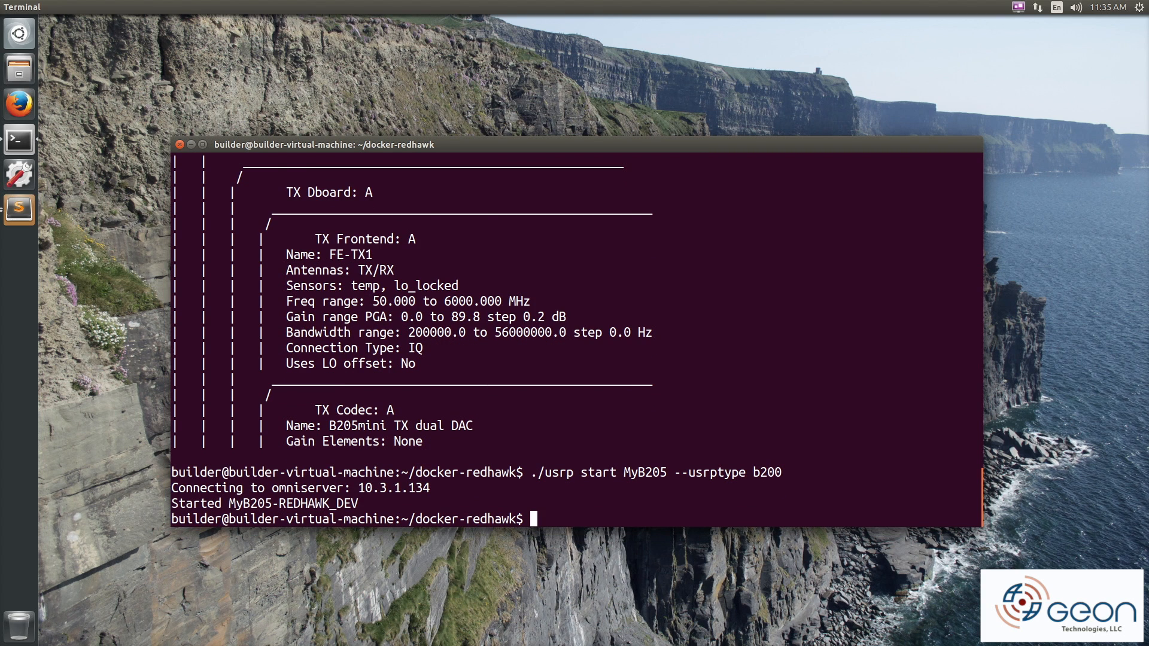
pyautogui.write('./rhide run --')
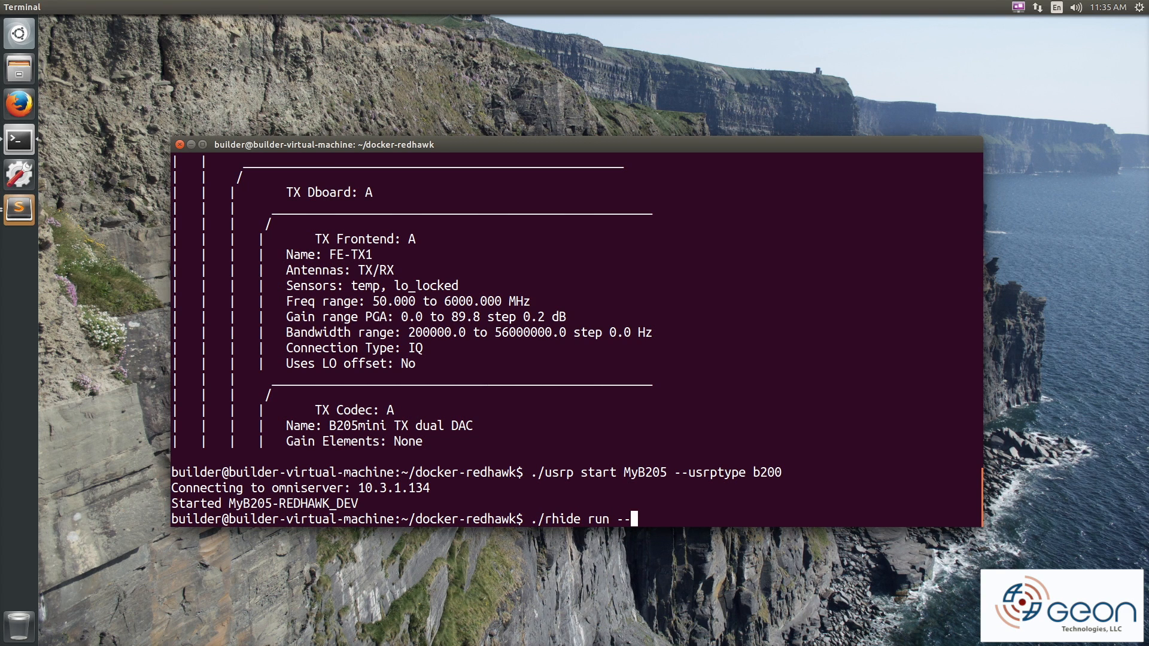
pyautogui.write('sdrroot MyRoot --works')
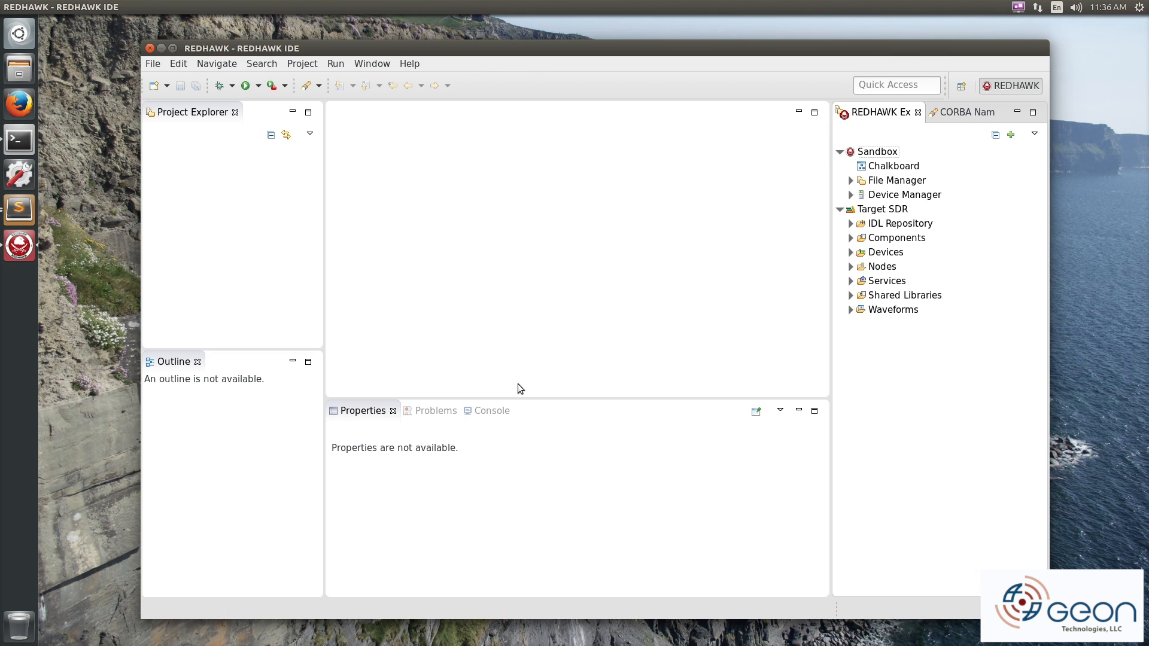
# Add the REDHAWK_DEV domain connection, expand MyB205, and select the rh.USRP_UHD device's properties
pyautogui.click(1009, 135)
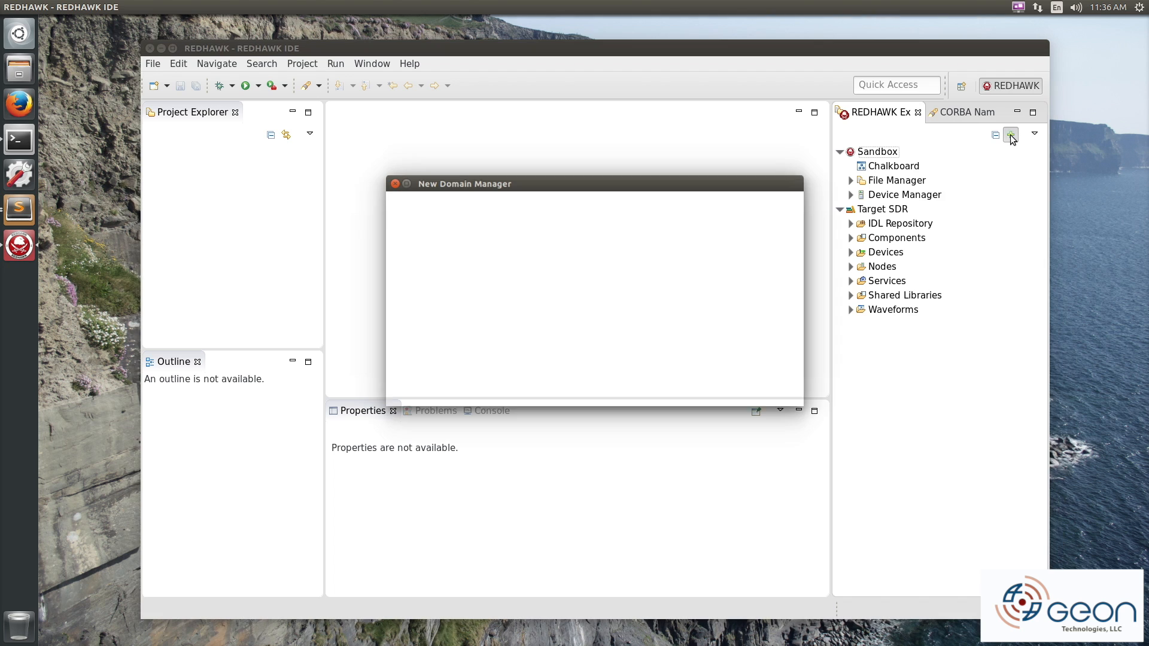
pyautogui.click(1009, 134)
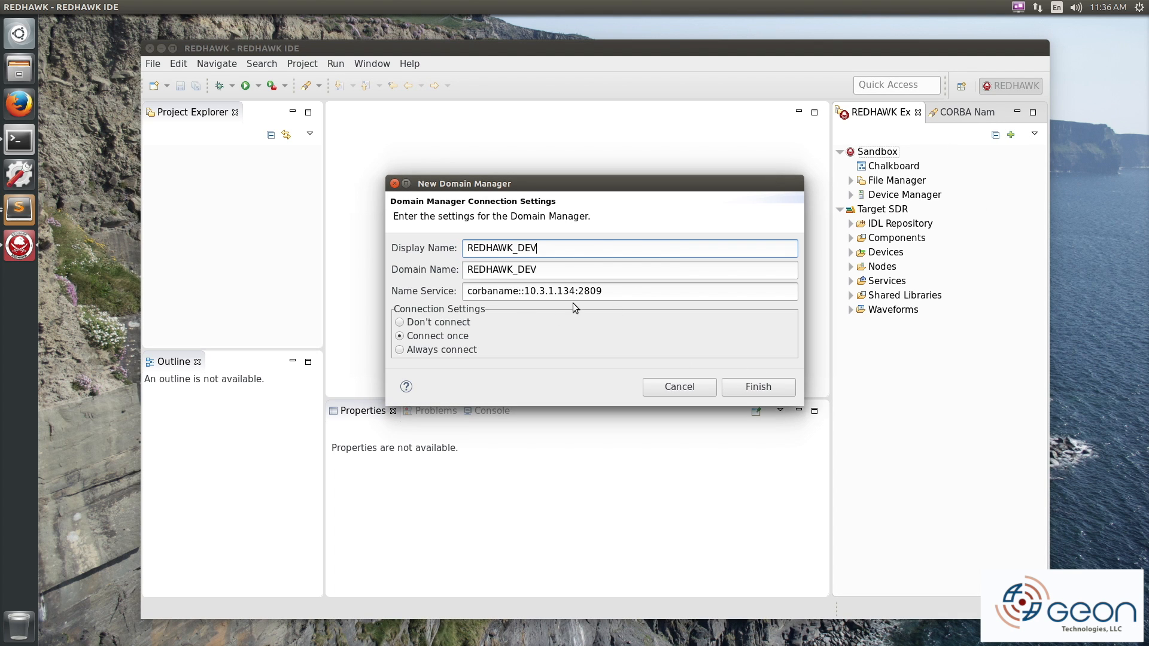
pyautogui.click(757, 388)
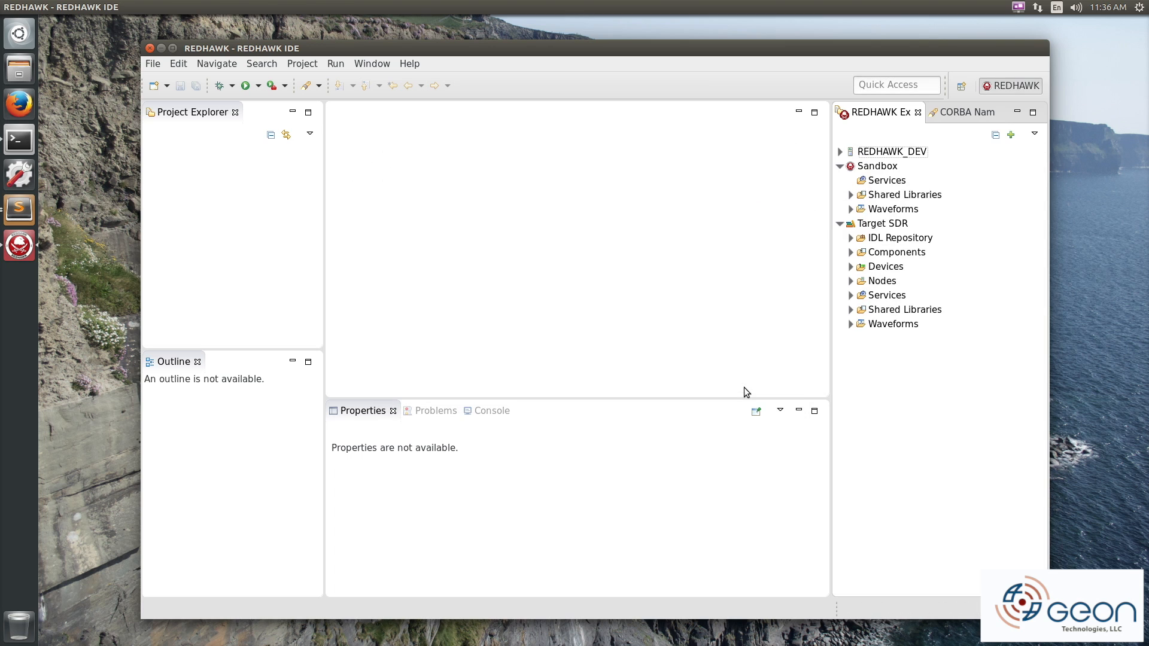
pyautogui.click(840, 151)
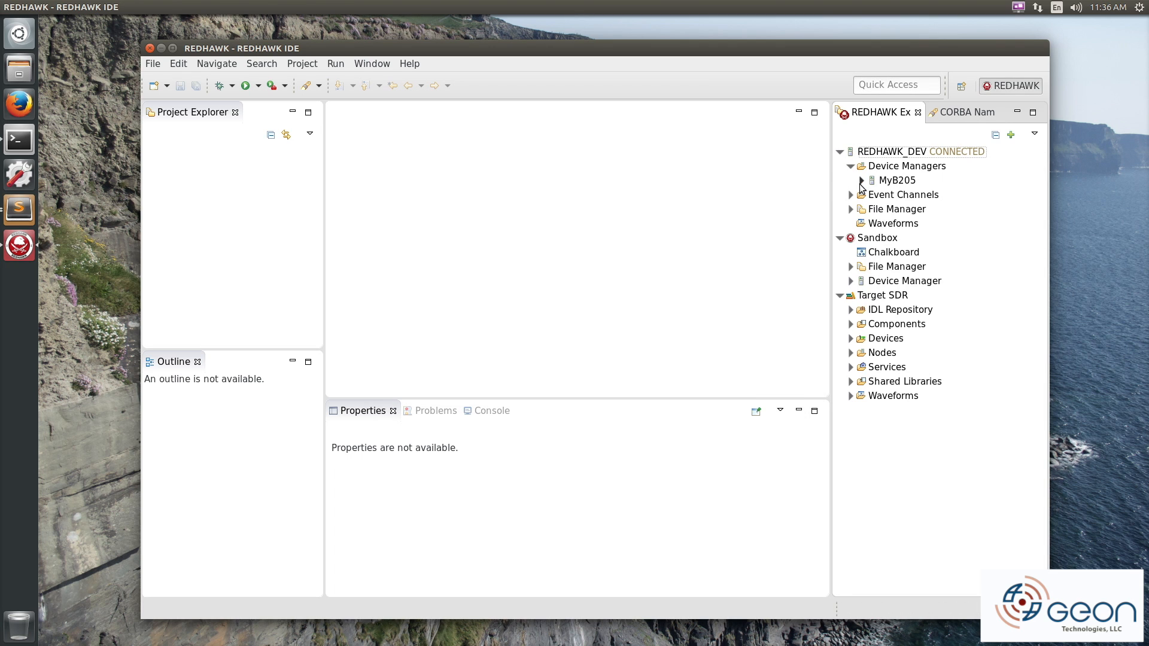
pyautogui.click(862, 181)
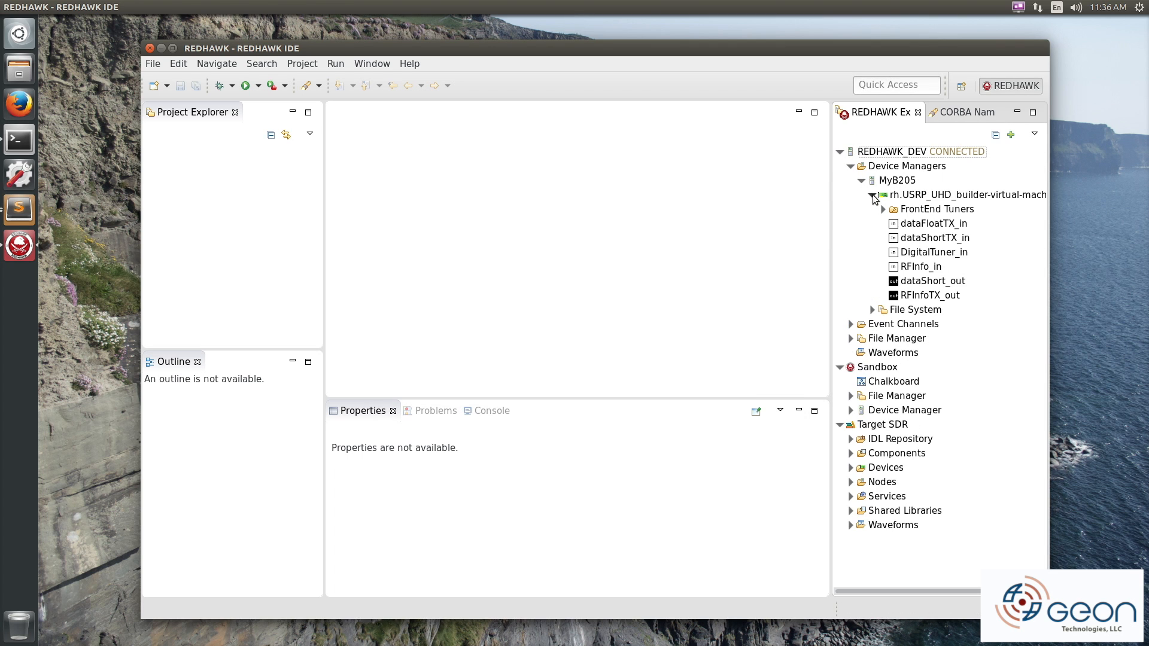
pyautogui.click(966, 194)
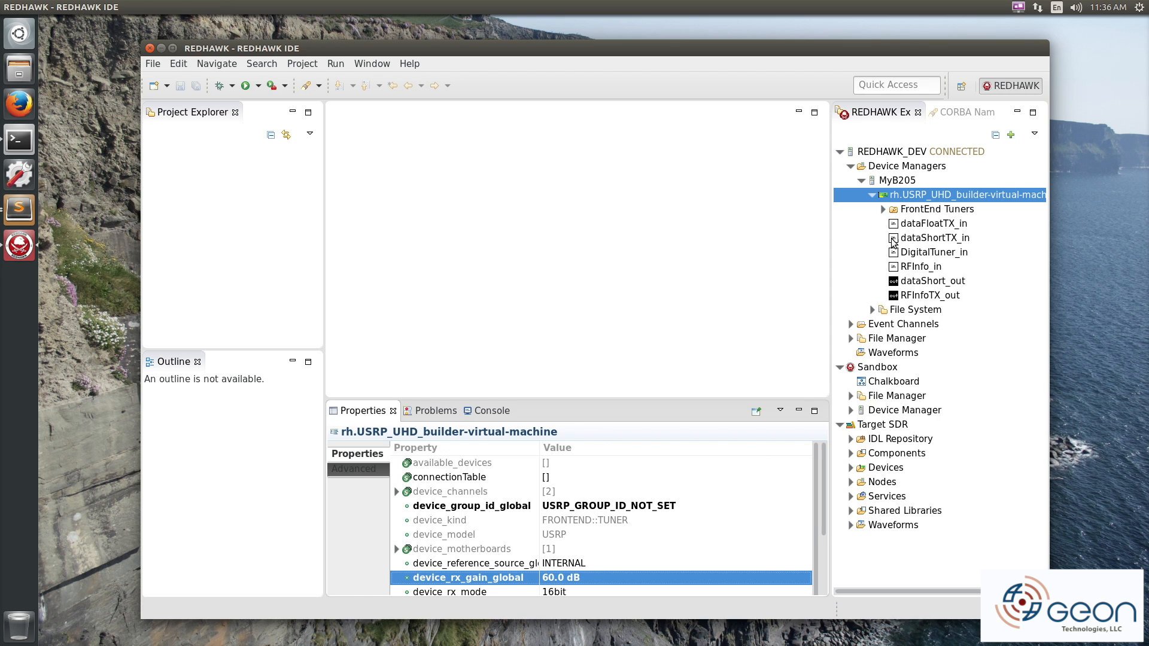
# Allocate a tuner on the USRP at 99.5 MHz with bandwidth 1, then plot dataShort_out
pyautogui.rightClick(962, 195)
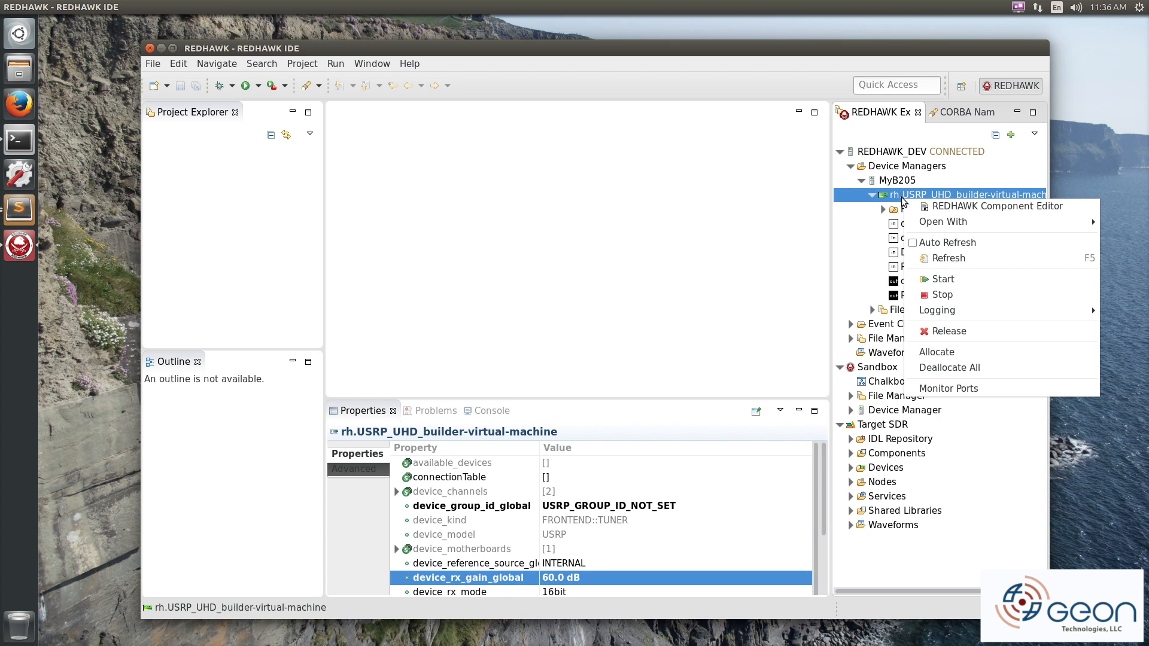
pyautogui.click(936, 352)
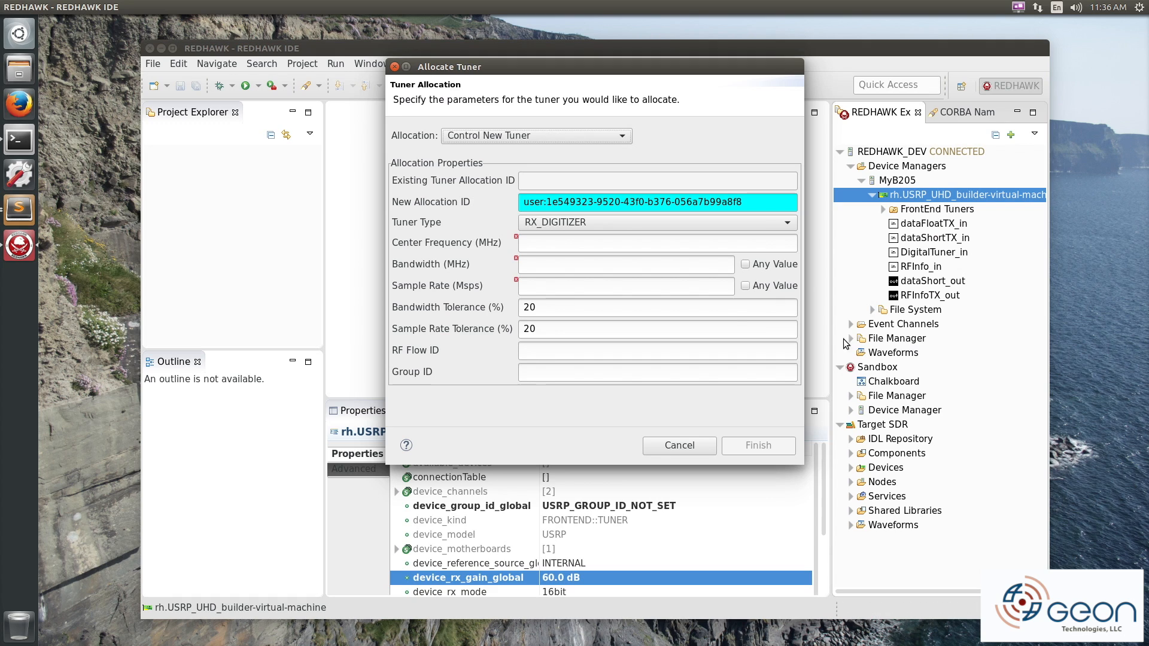
pyautogui.write('99.5')
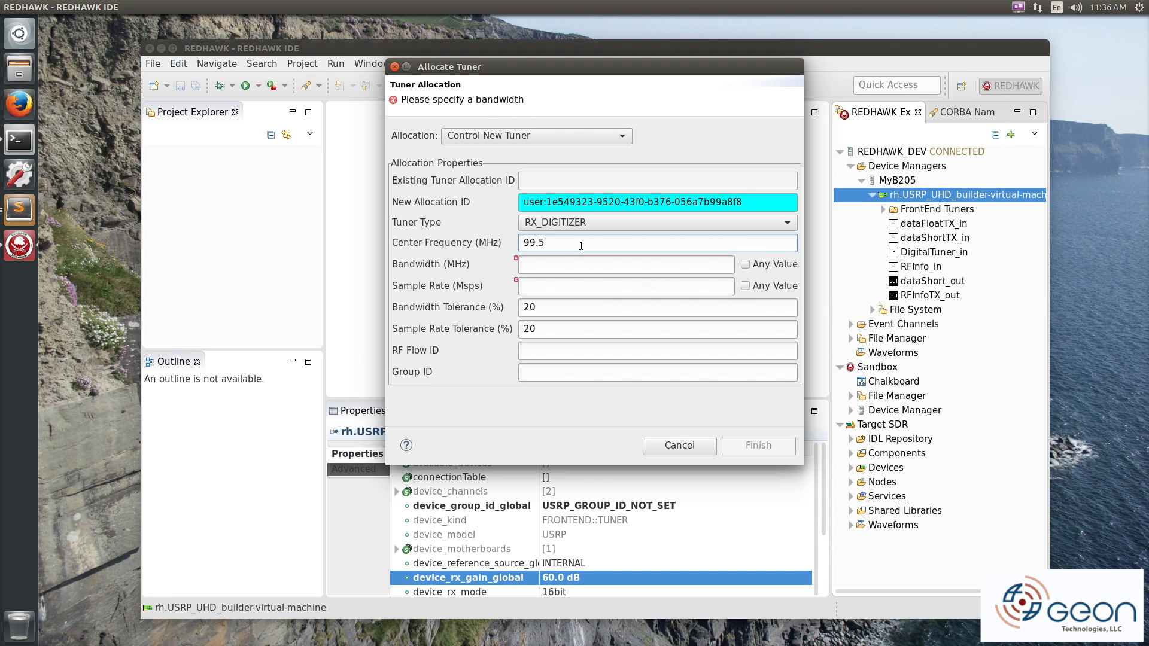
pyautogui.click(626, 264)
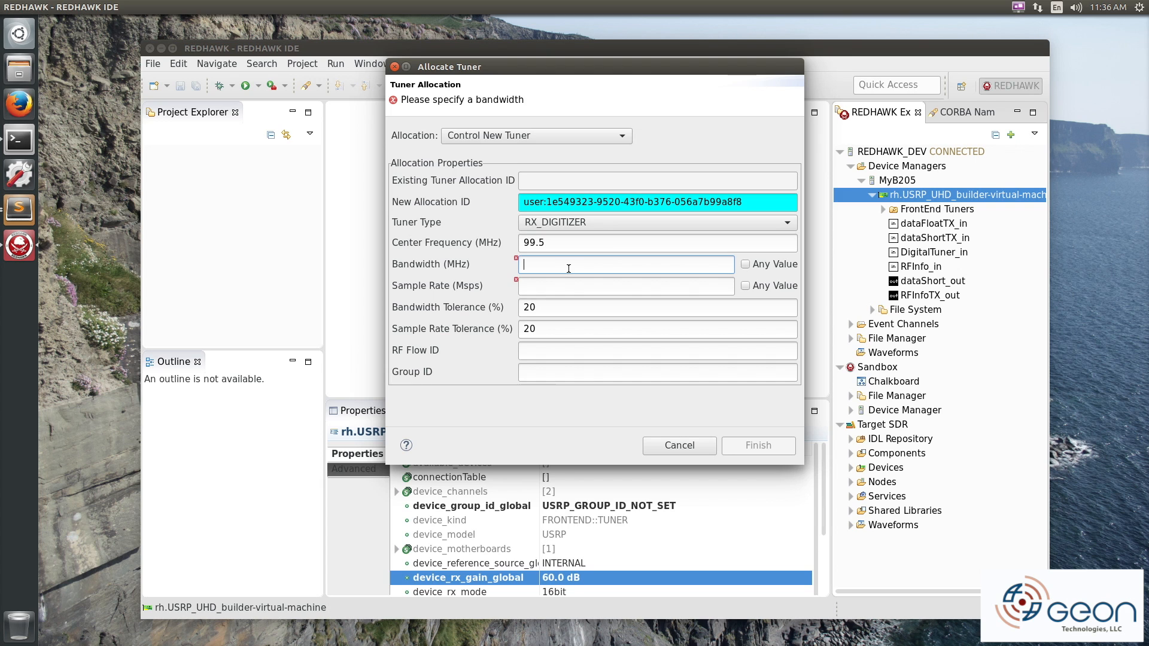
pyautogui.write('1')
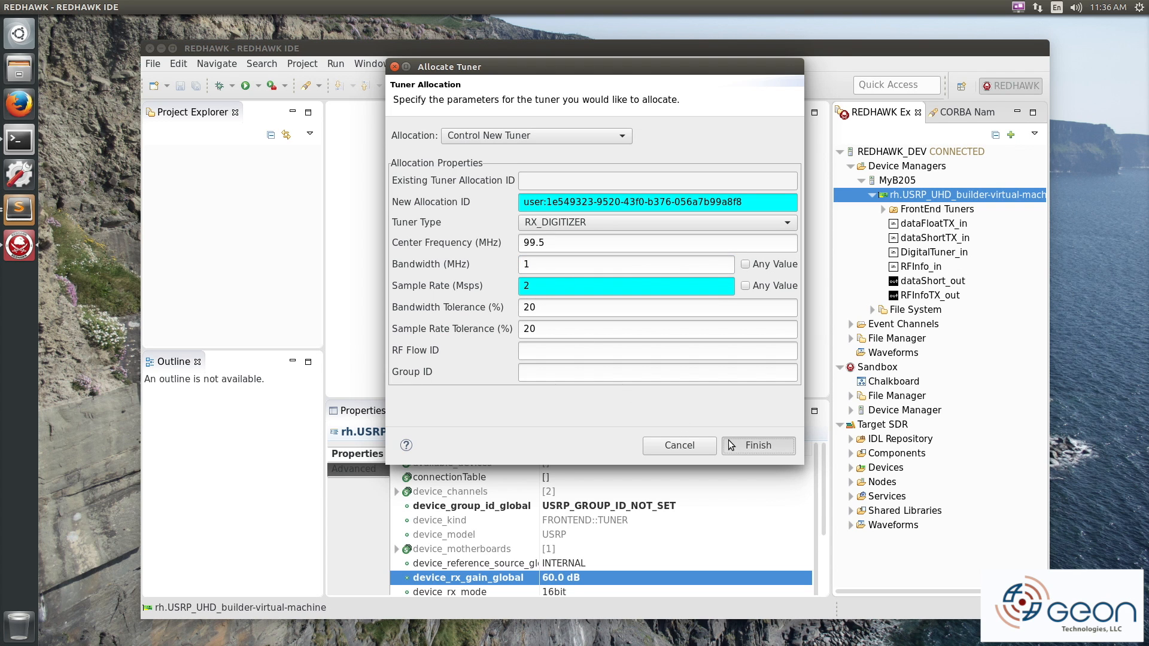
pyautogui.click(758, 446)
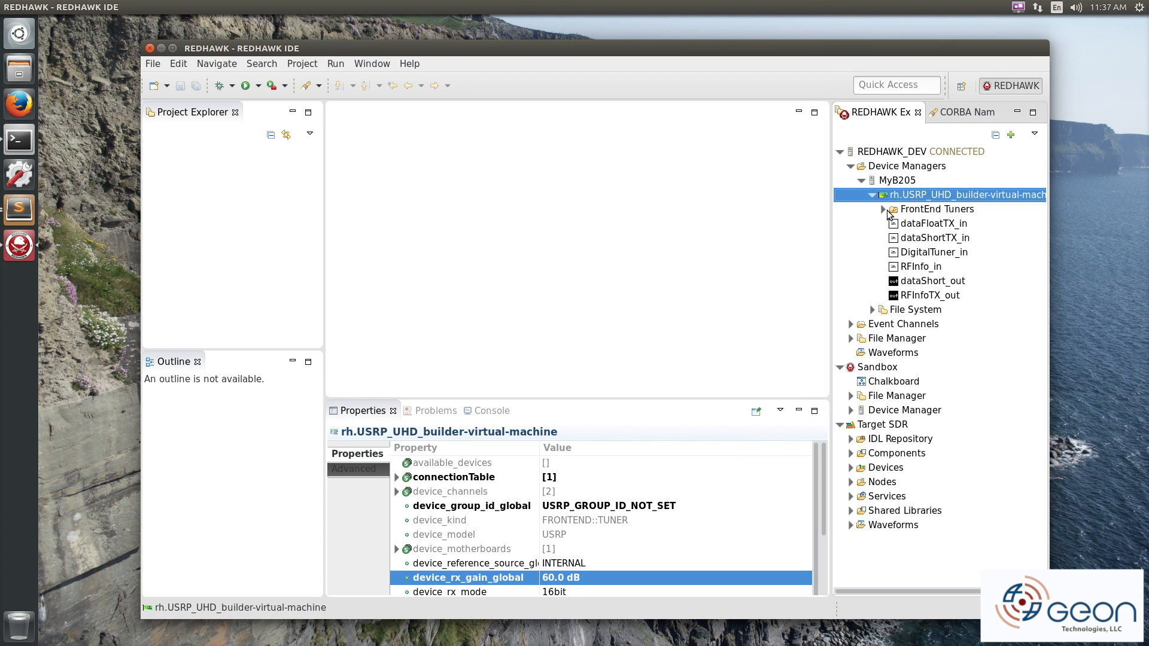
pyautogui.rightClick(950, 223)
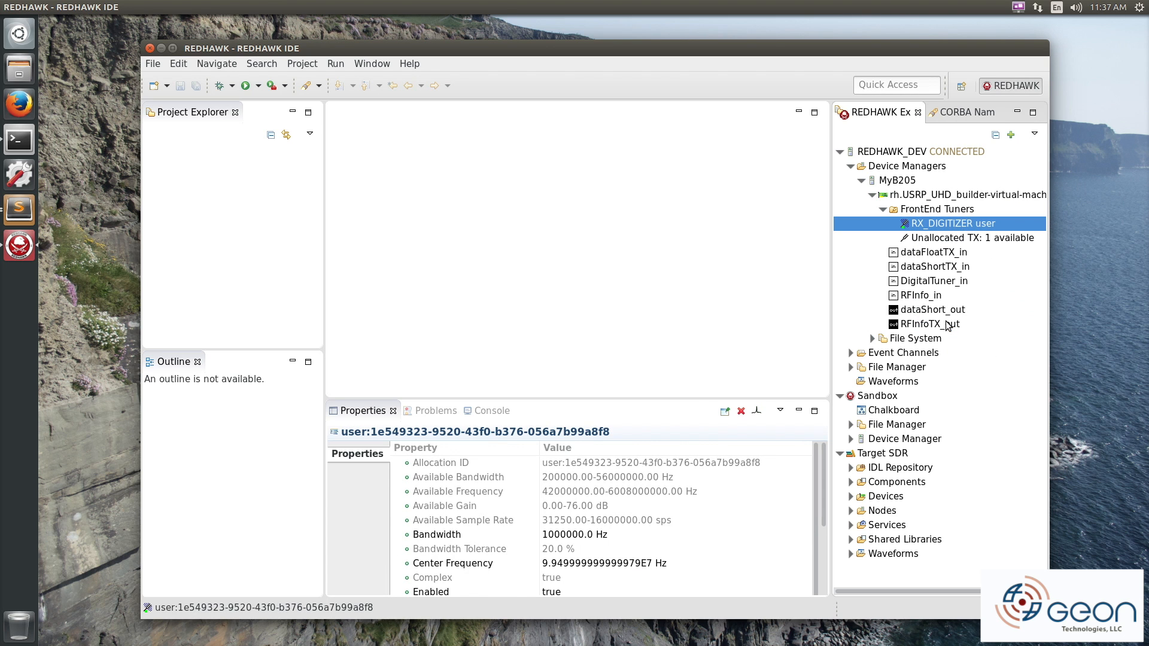
pyautogui.doubleClick(931, 310)
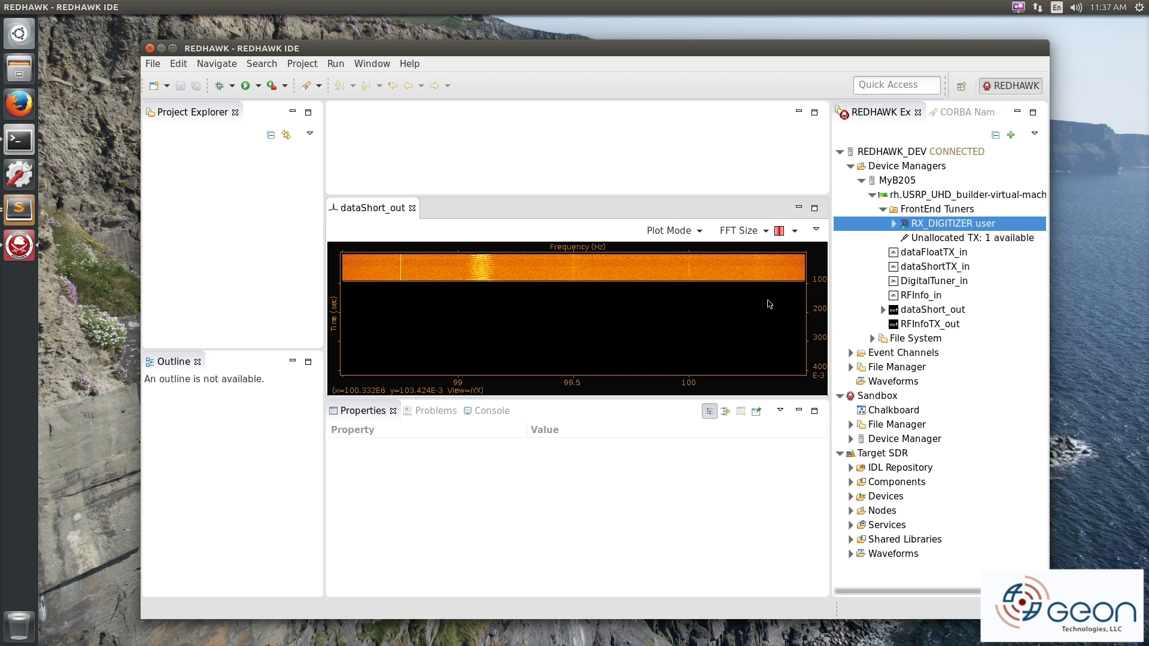